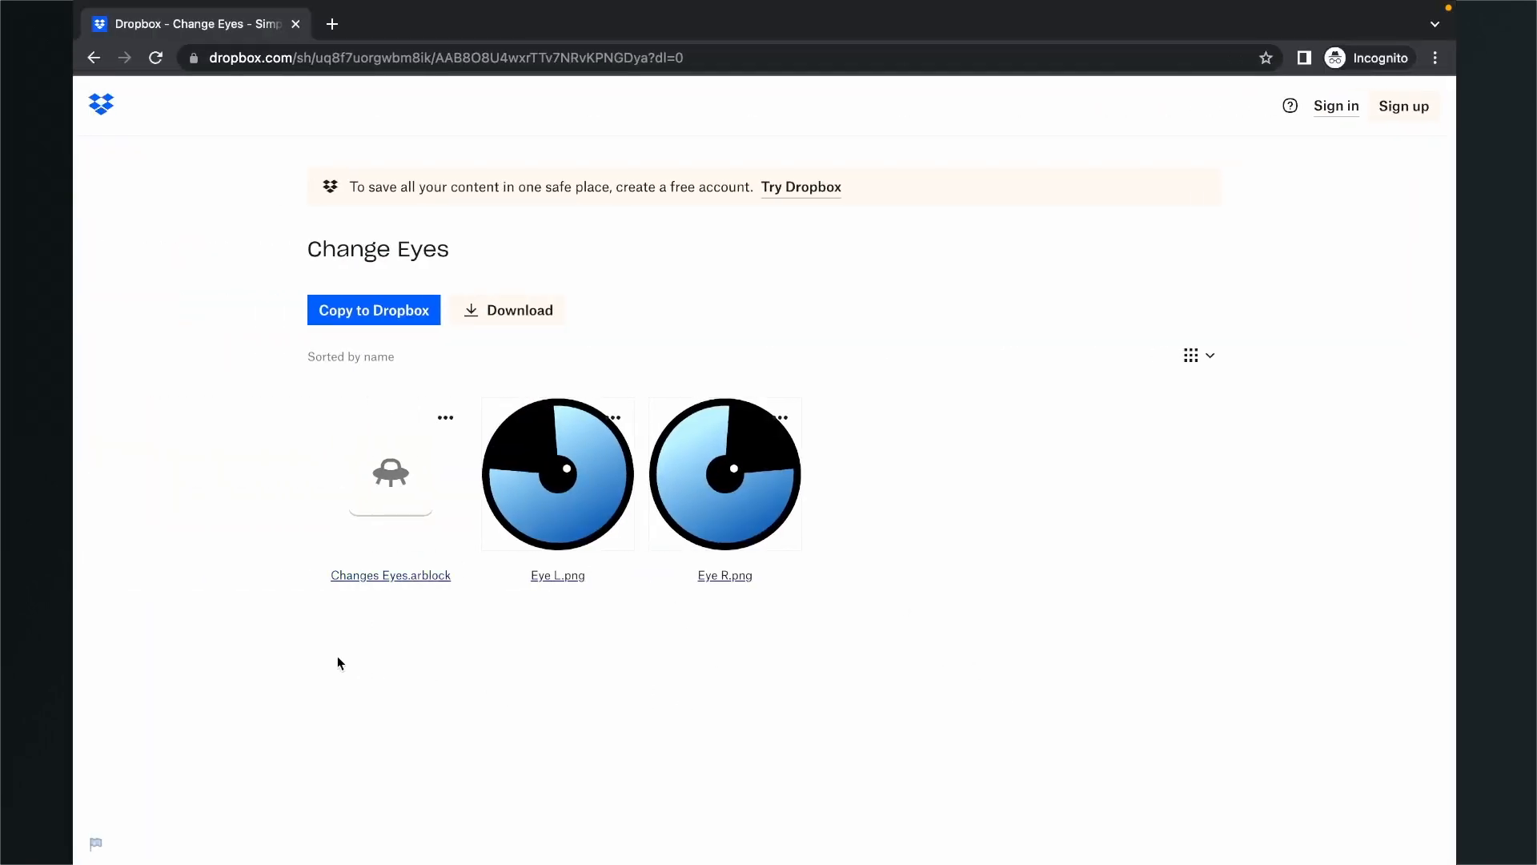
{"action": "mouse_move", "coordinate": [355, 647]}
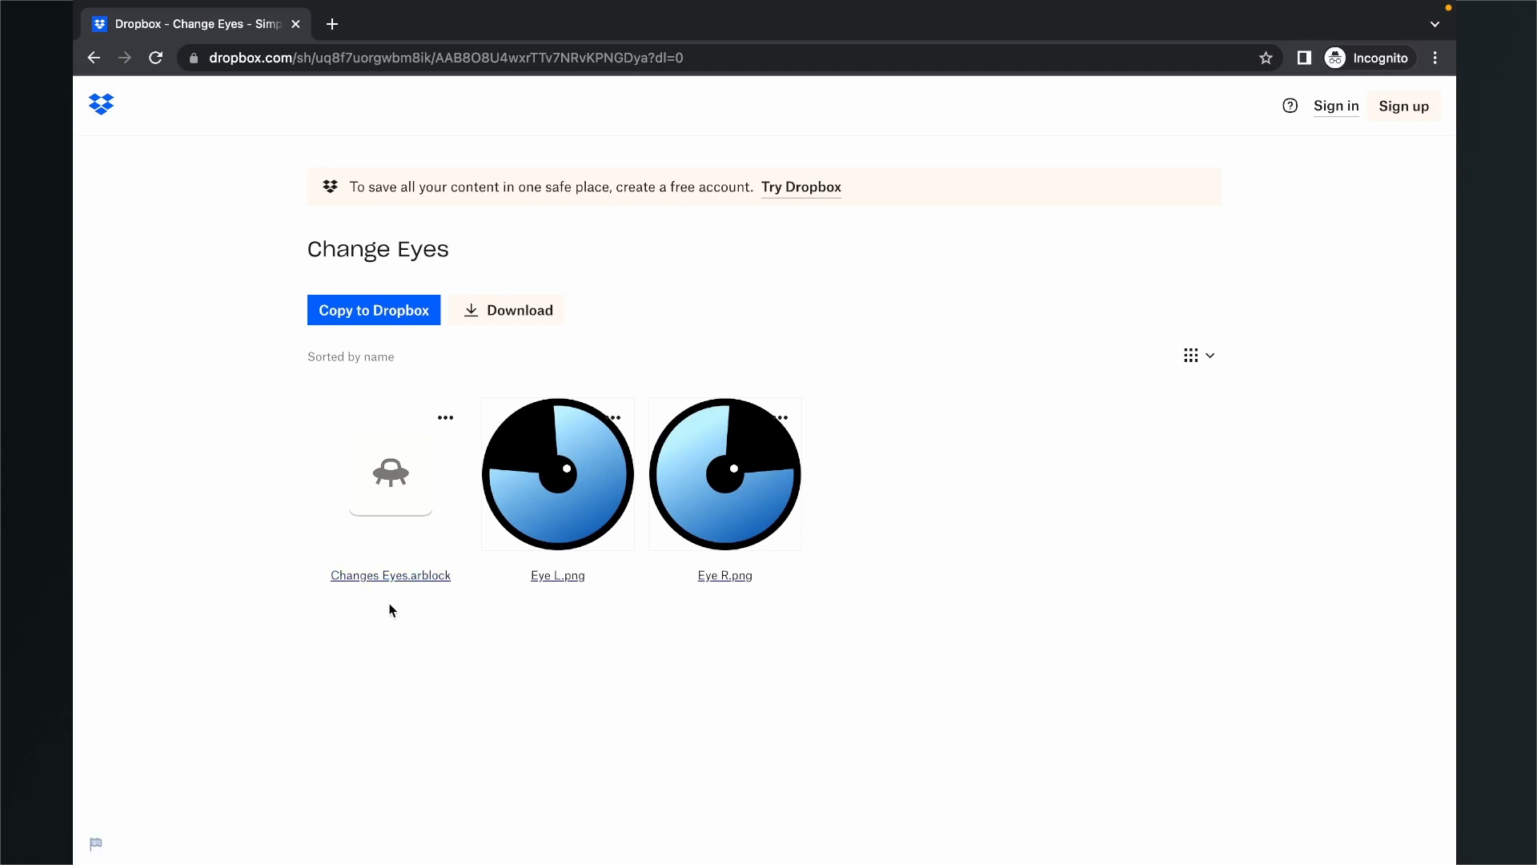
{"action": "mouse_move", "coordinate": [603, 670]}
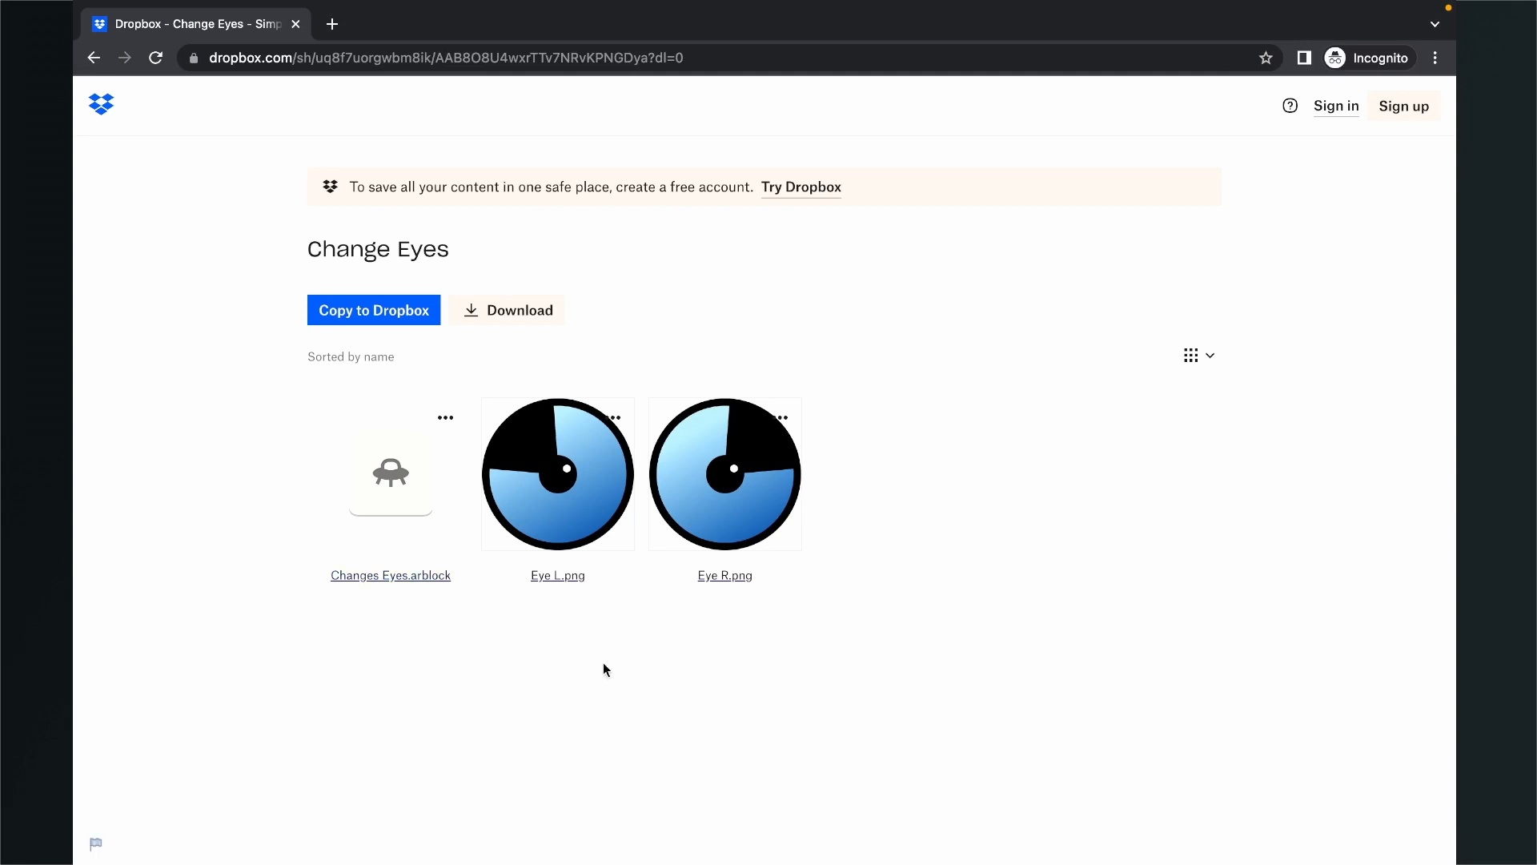
{"action": "mouse_move", "coordinate": [667, 655]}
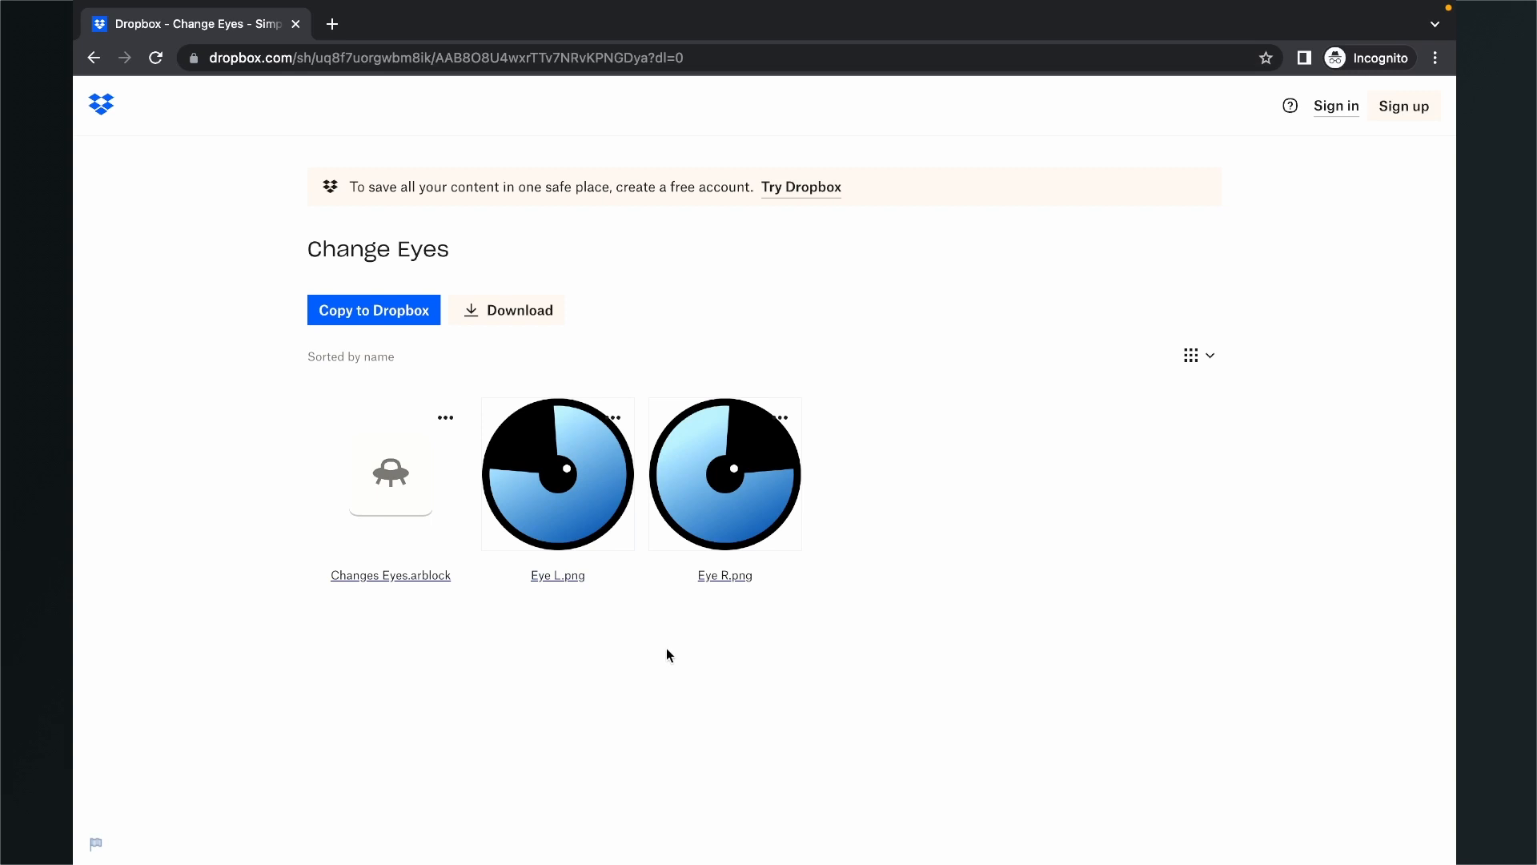
{"action": "mouse_move", "coordinate": [536, 673]}
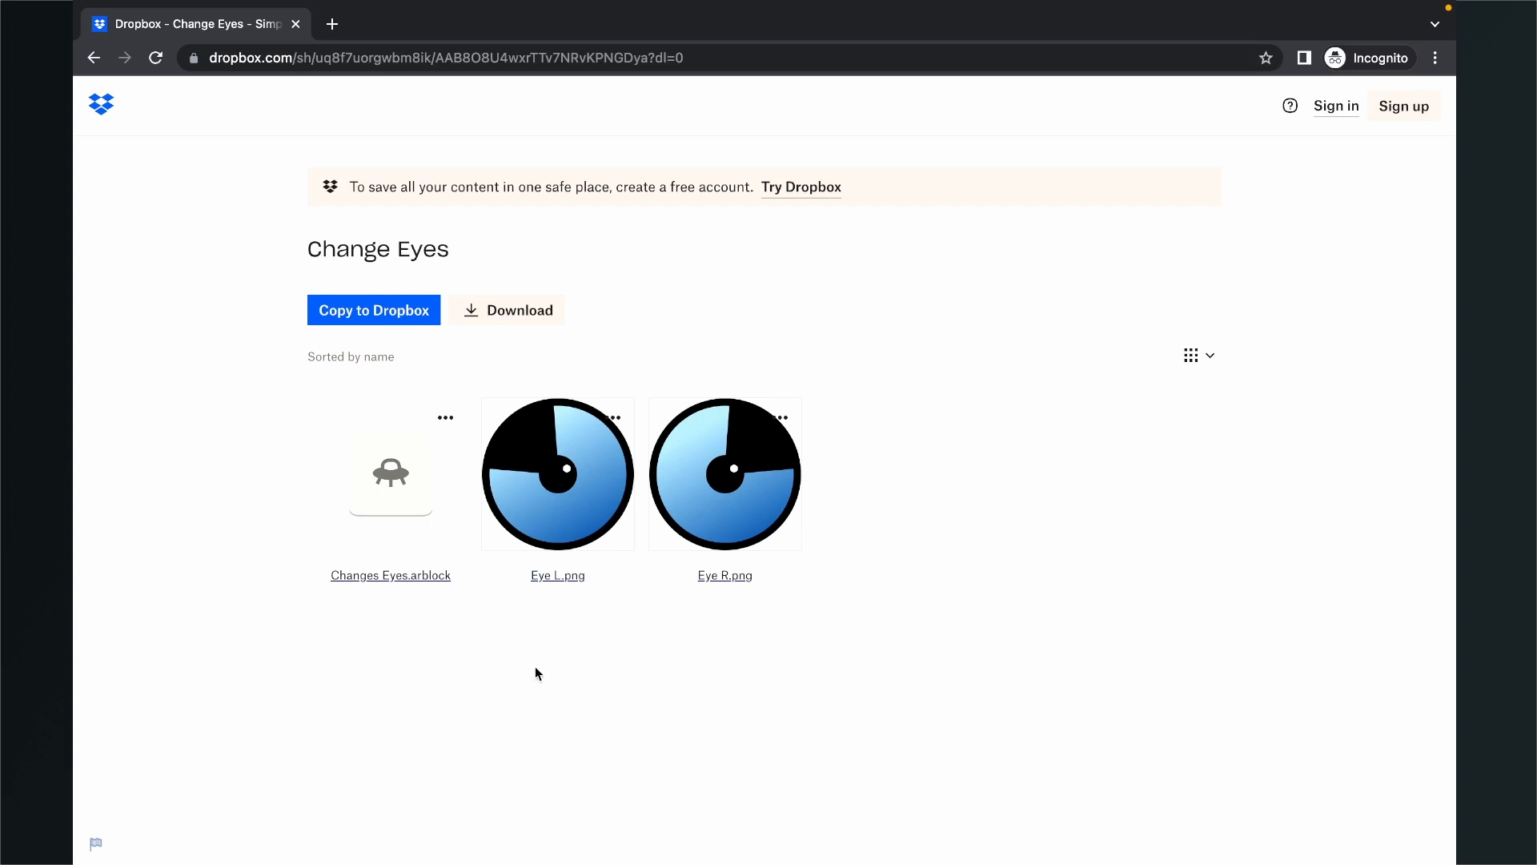
{"action": "mouse_move", "coordinate": [702, 684]}
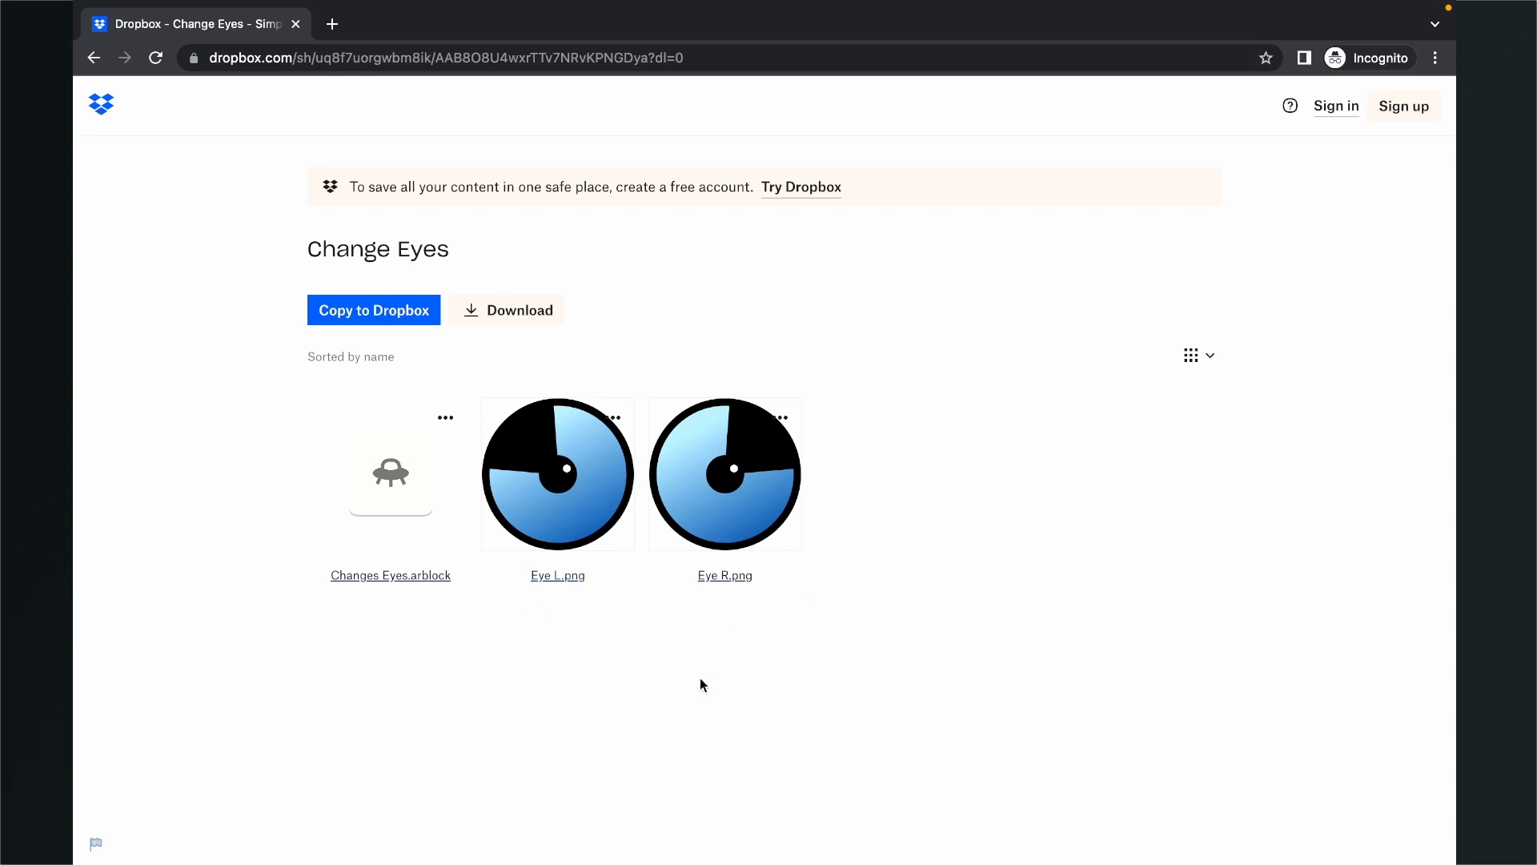
{"action": "mouse_move", "coordinate": [769, 370]}
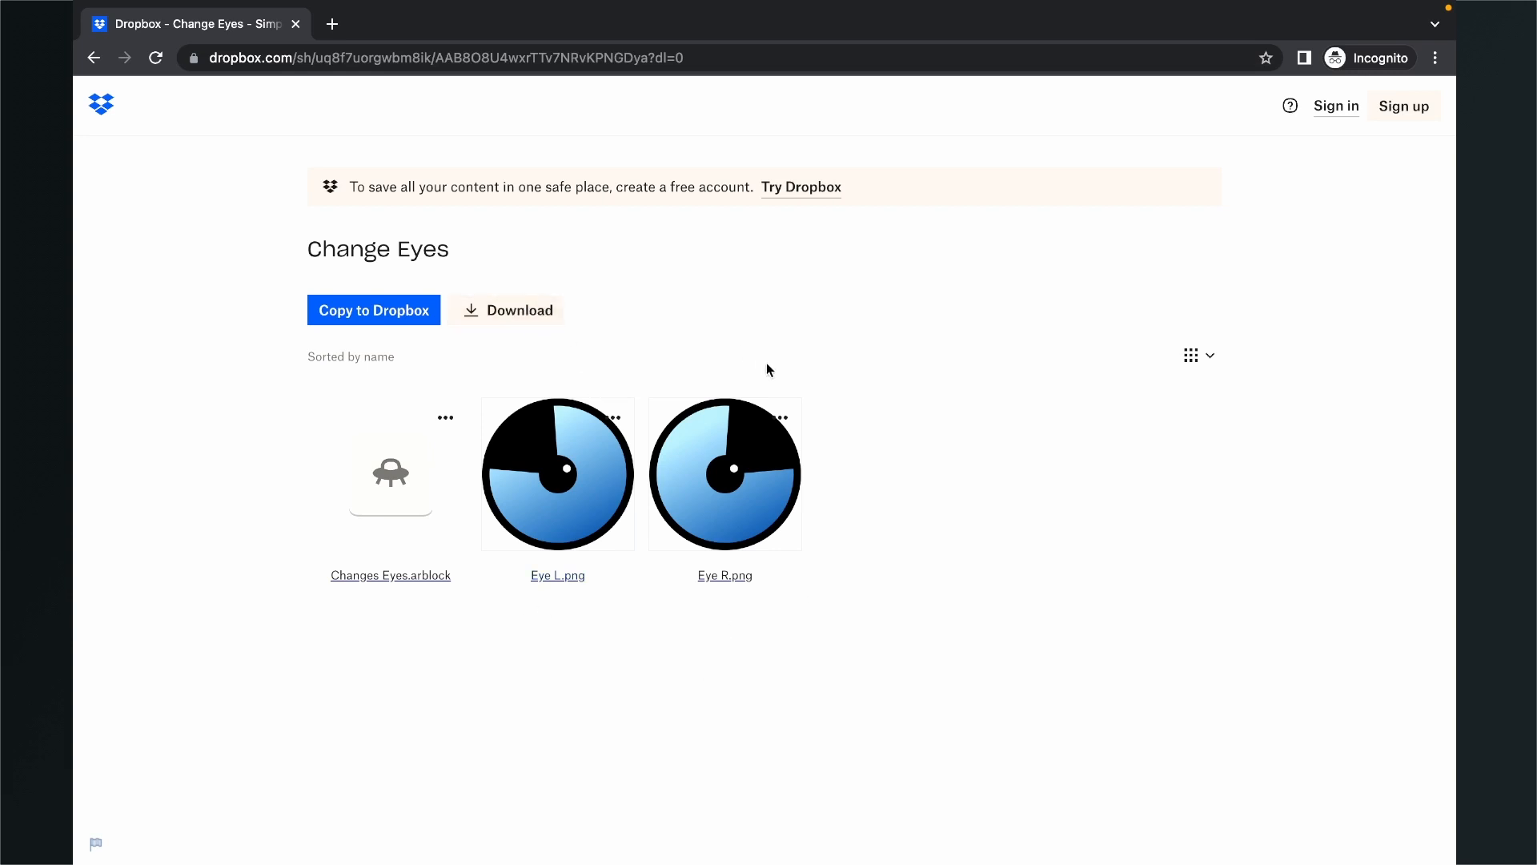
Import the Changes Eyes .arblock with the Eye L and Eye R PNGs from the computer
{"action": "left_click", "coordinate": [508, 309]}
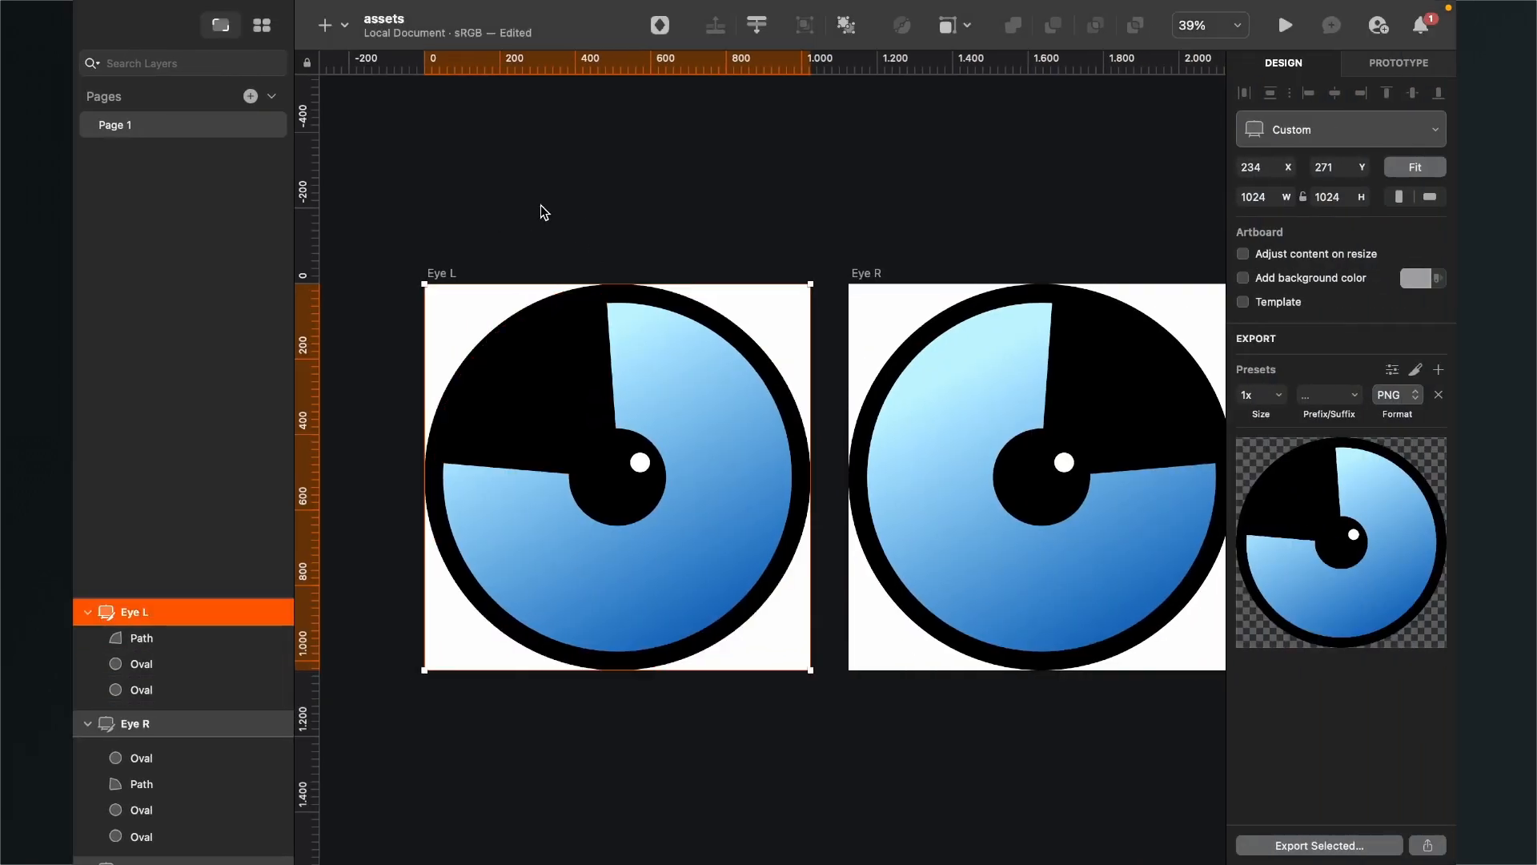
{"action": "mouse_move", "coordinate": [571, 205]}
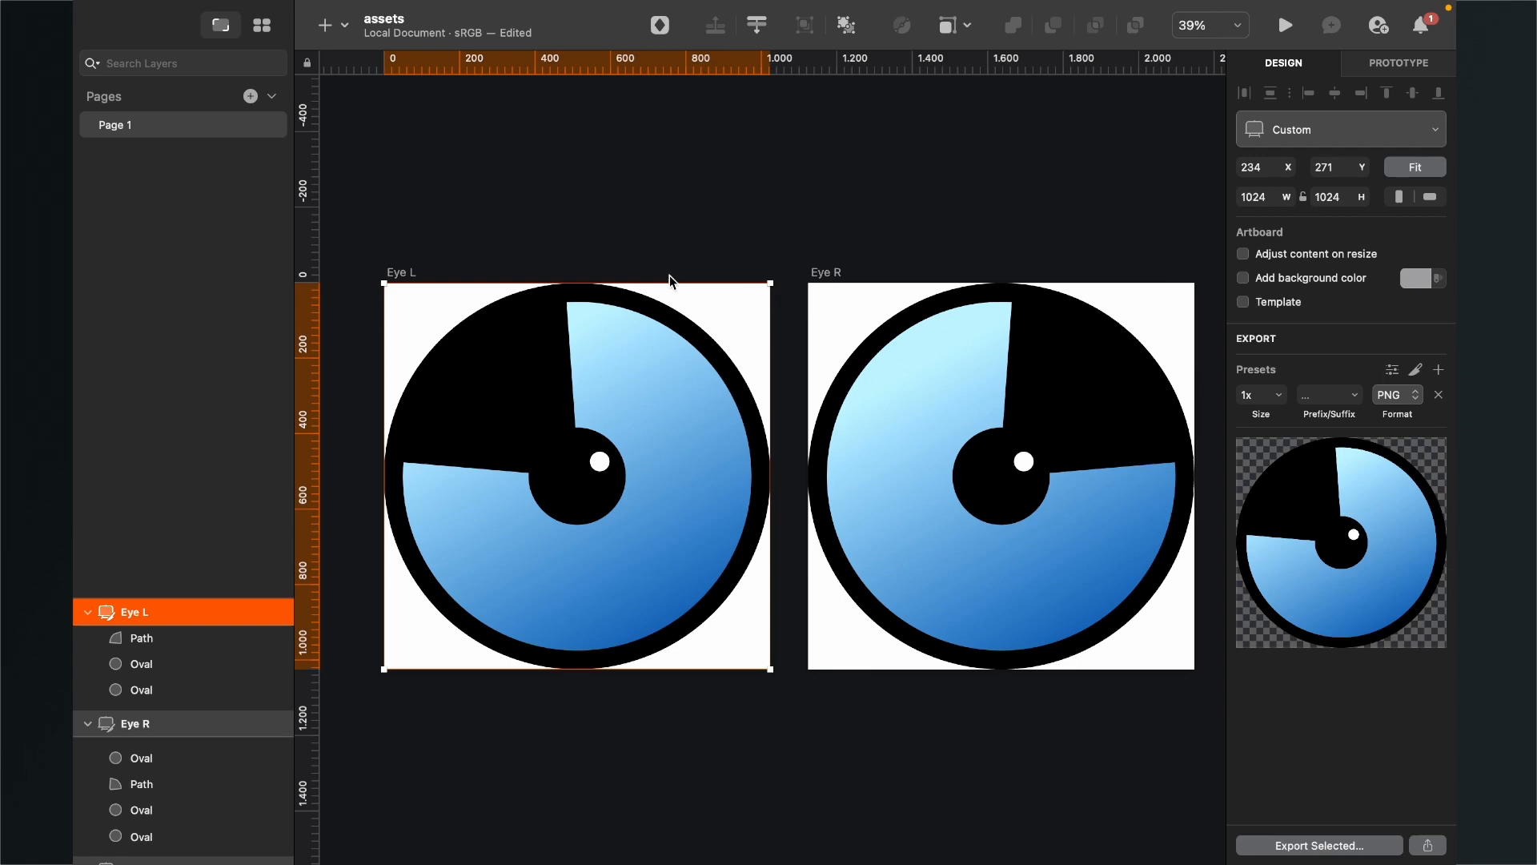
{"action": "mouse_move", "coordinate": [527, 737]}
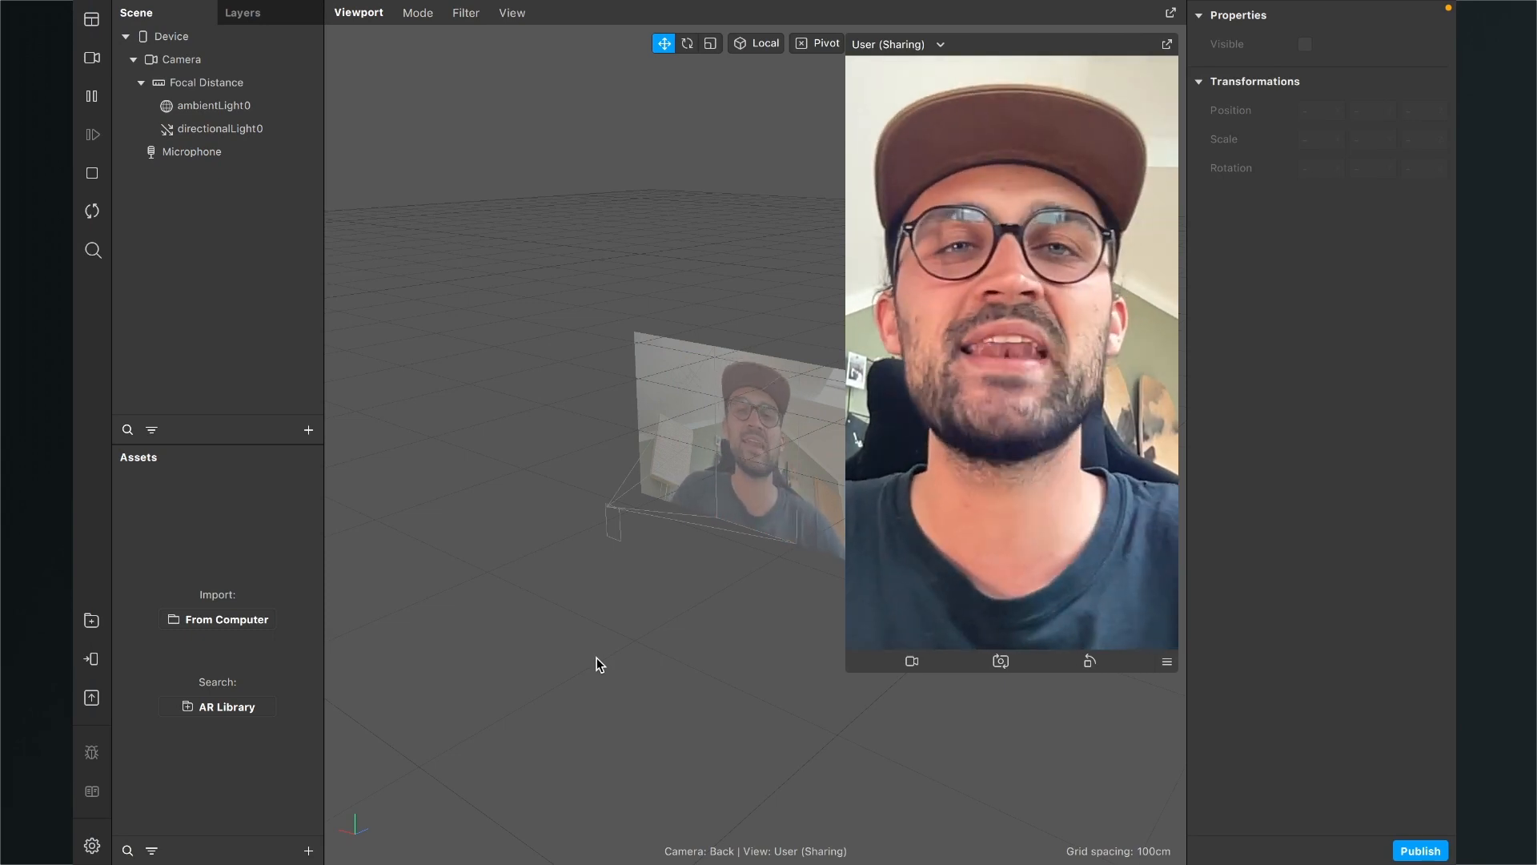
{"action": "mouse_move", "coordinate": [527, 655]}
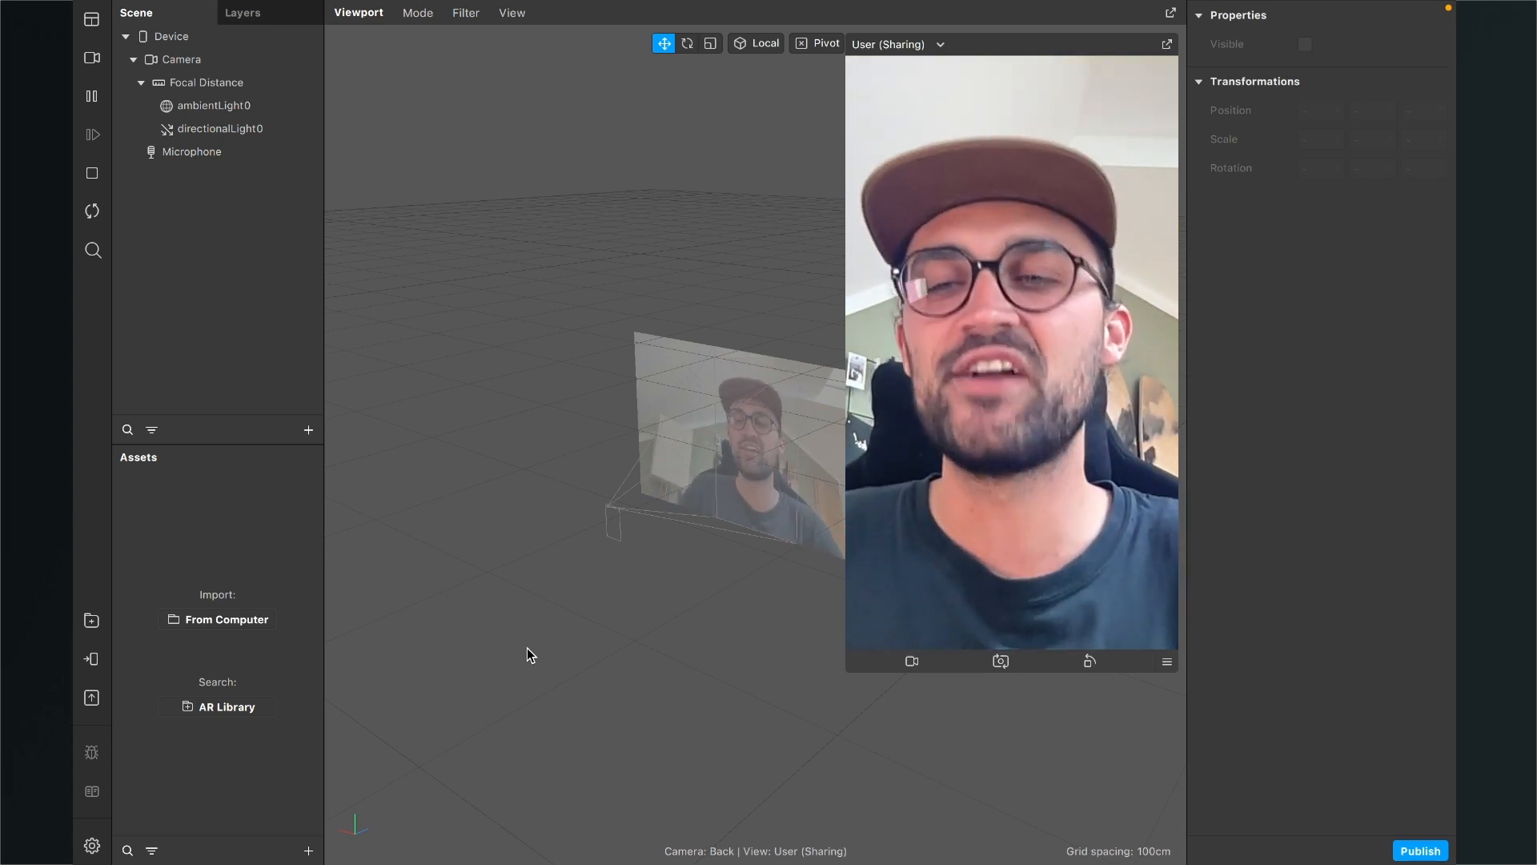
{"action": "mouse_move", "coordinate": [364, 578]}
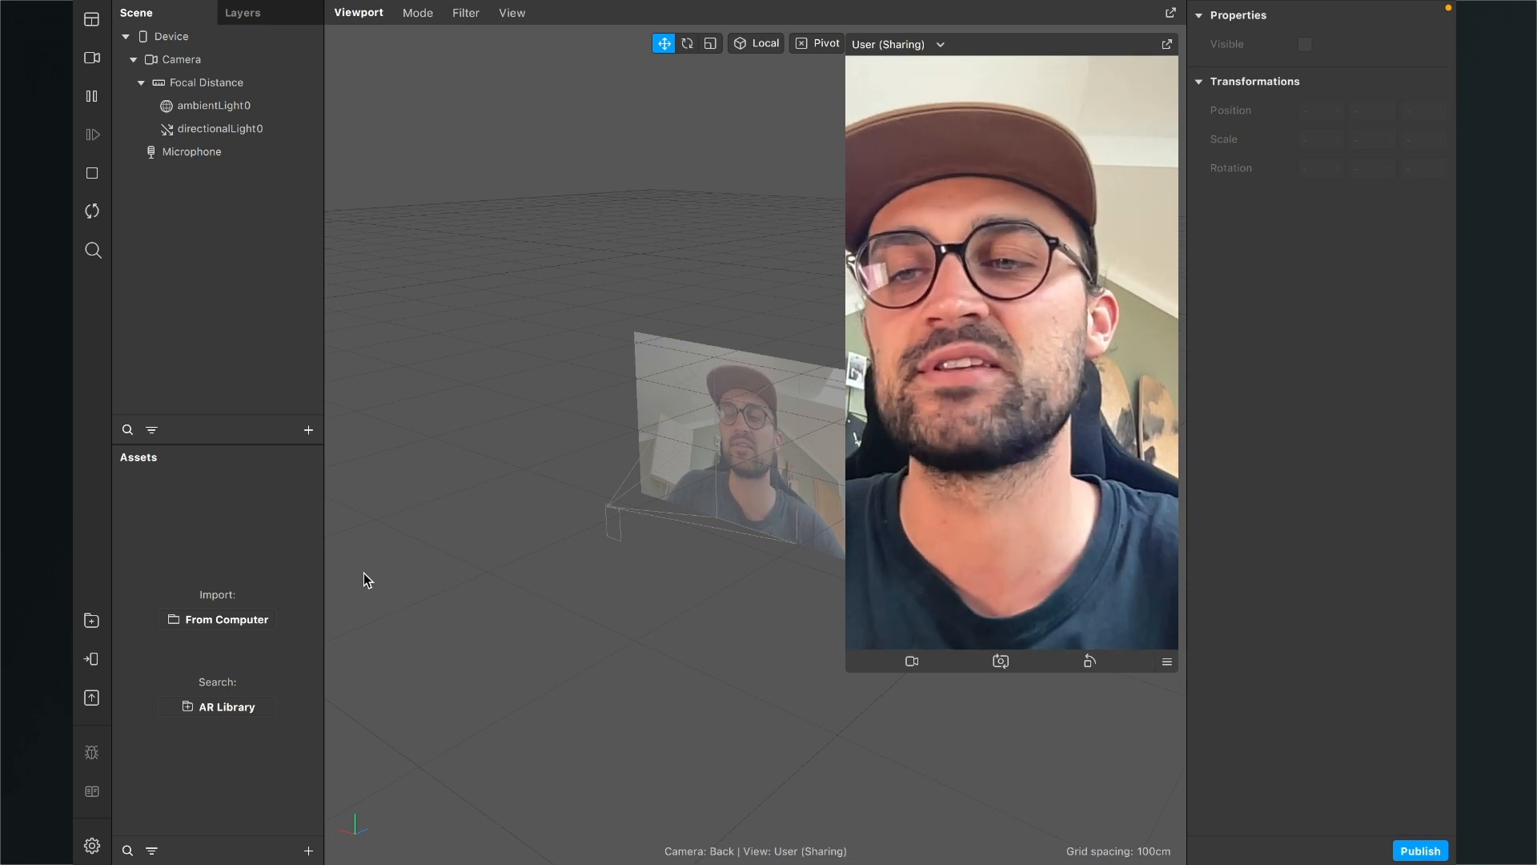
{"action": "mouse_move", "coordinate": [273, 811]}
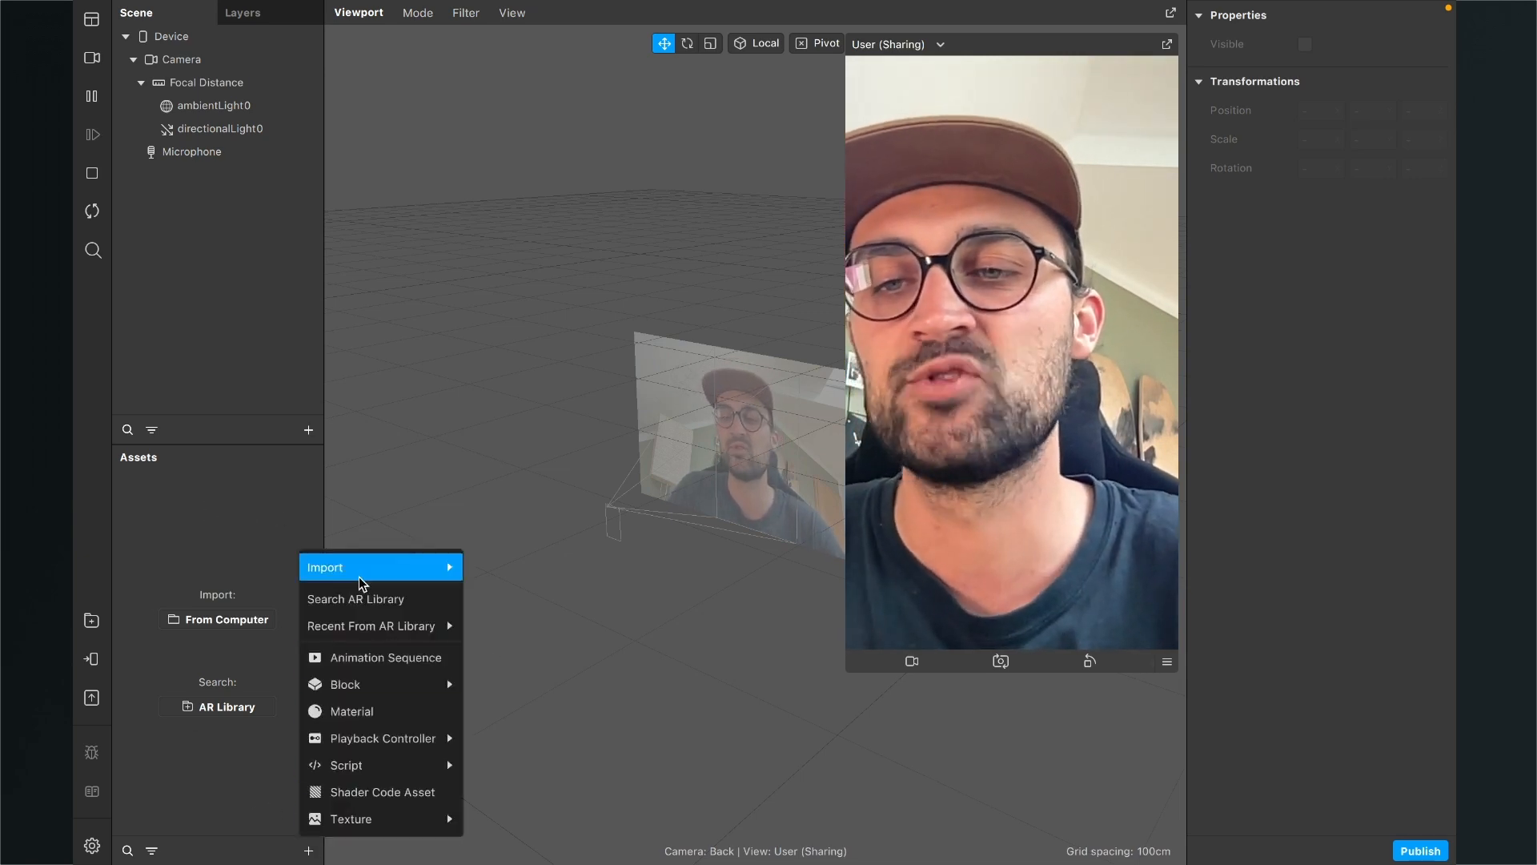
{"action": "left_click", "coordinate": [217, 619]}
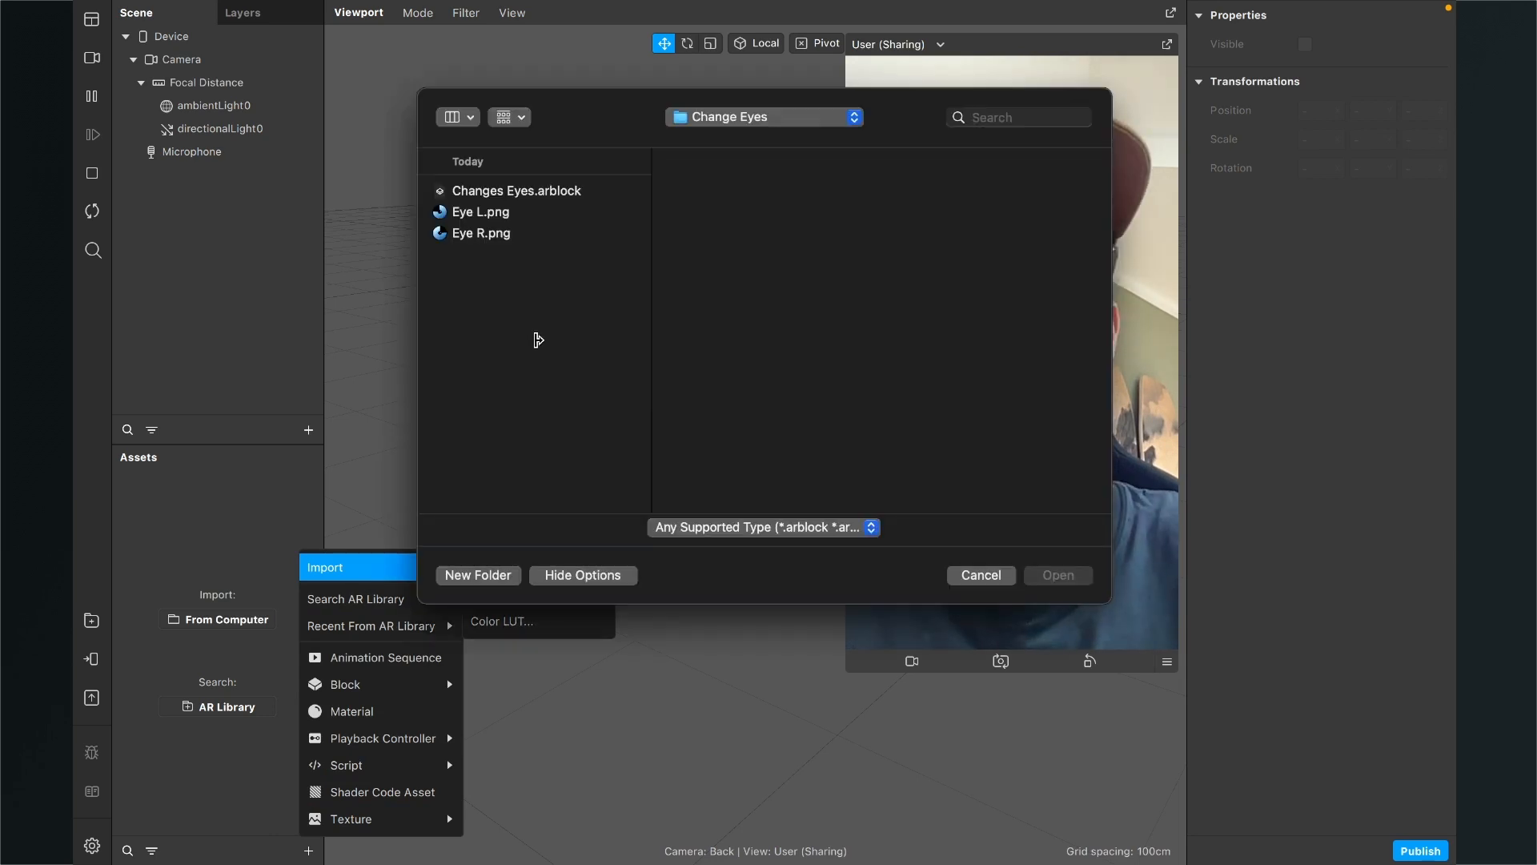
{"action": "mouse_move", "coordinate": [578, 318]}
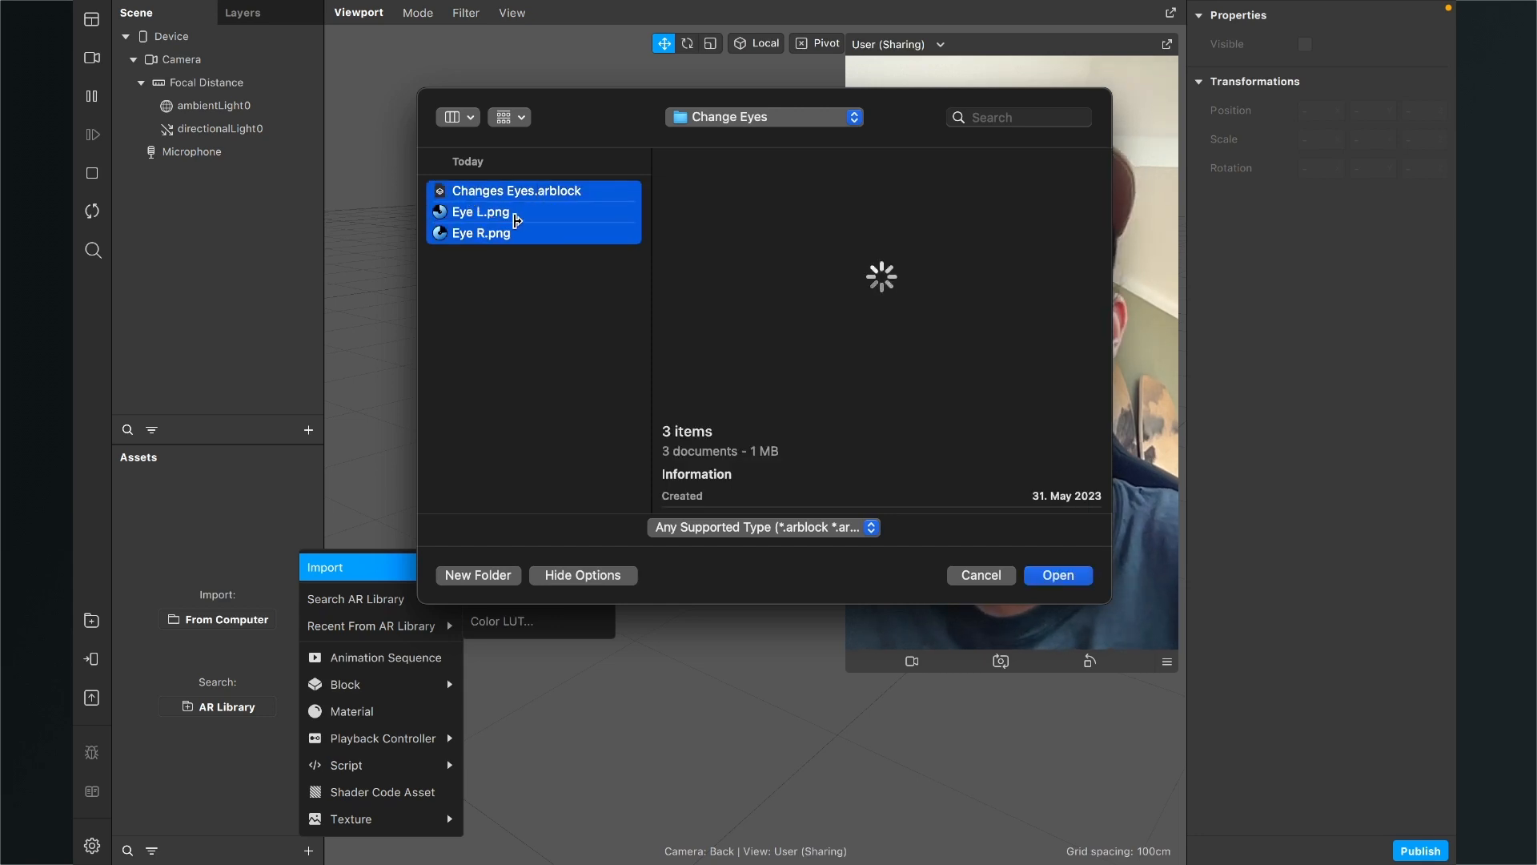
{"action": "left_click", "coordinate": [1057, 576]}
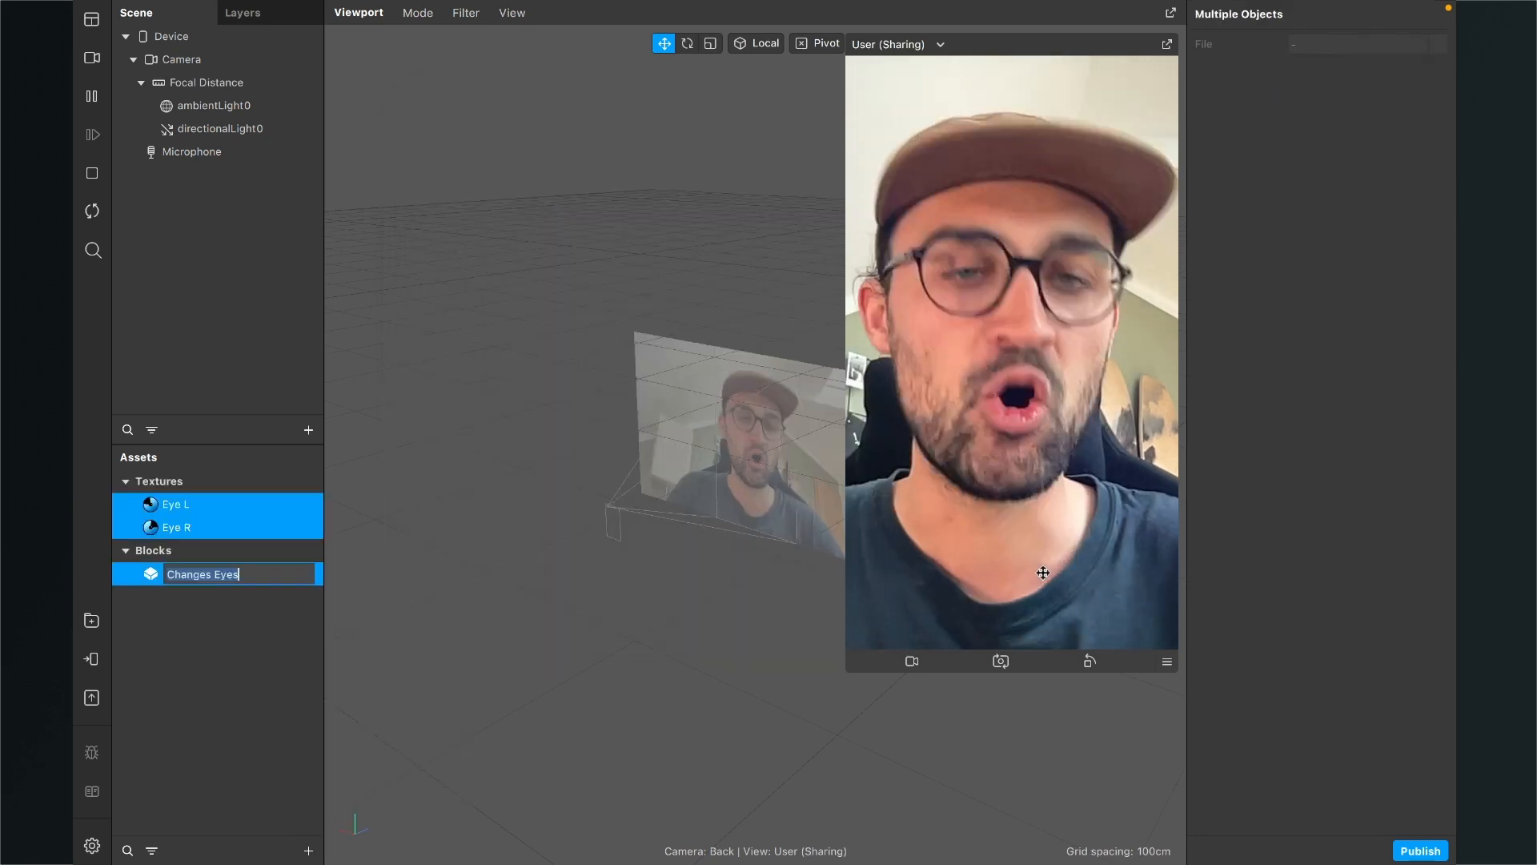
Set iOS and Android compression to None for both eye textures
{"action": "left_click", "coordinate": [176, 503]}
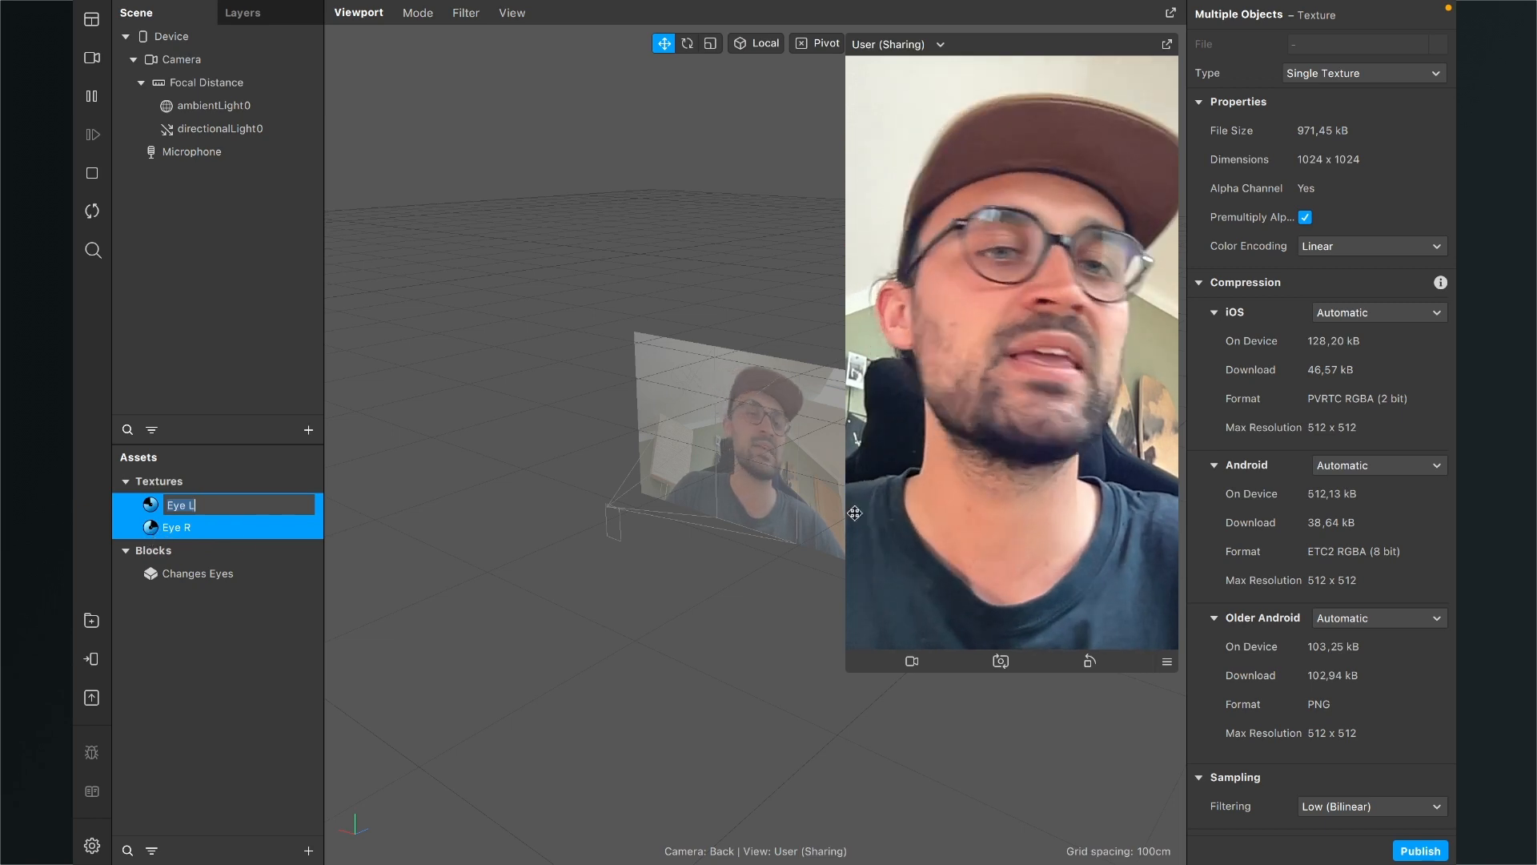
{"action": "left_click", "coordinate": [1377, 311]}
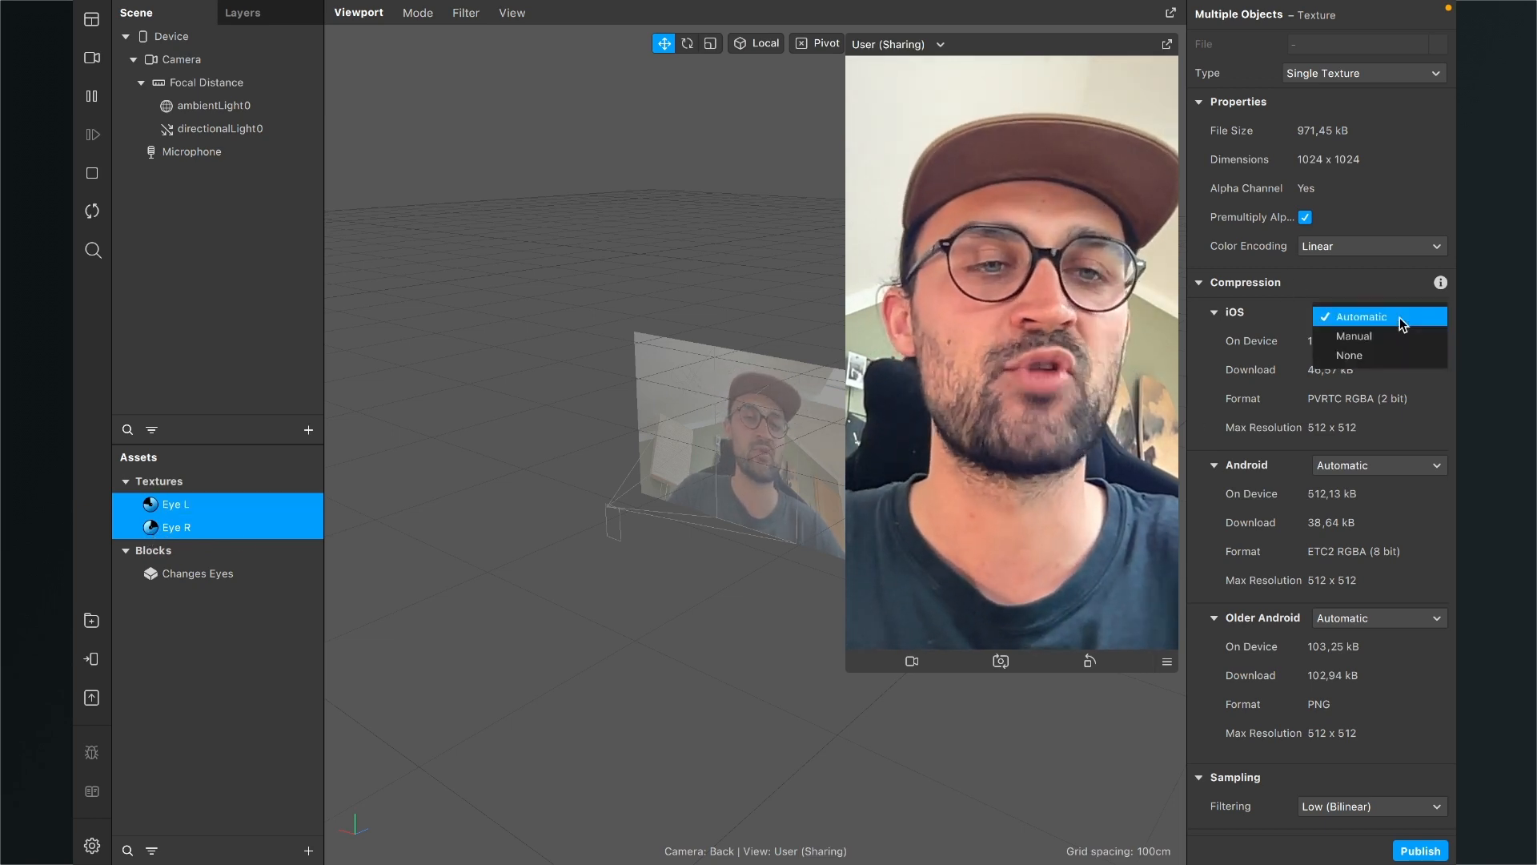
{"action": "left_click", "coordinate": [1349, 355]}
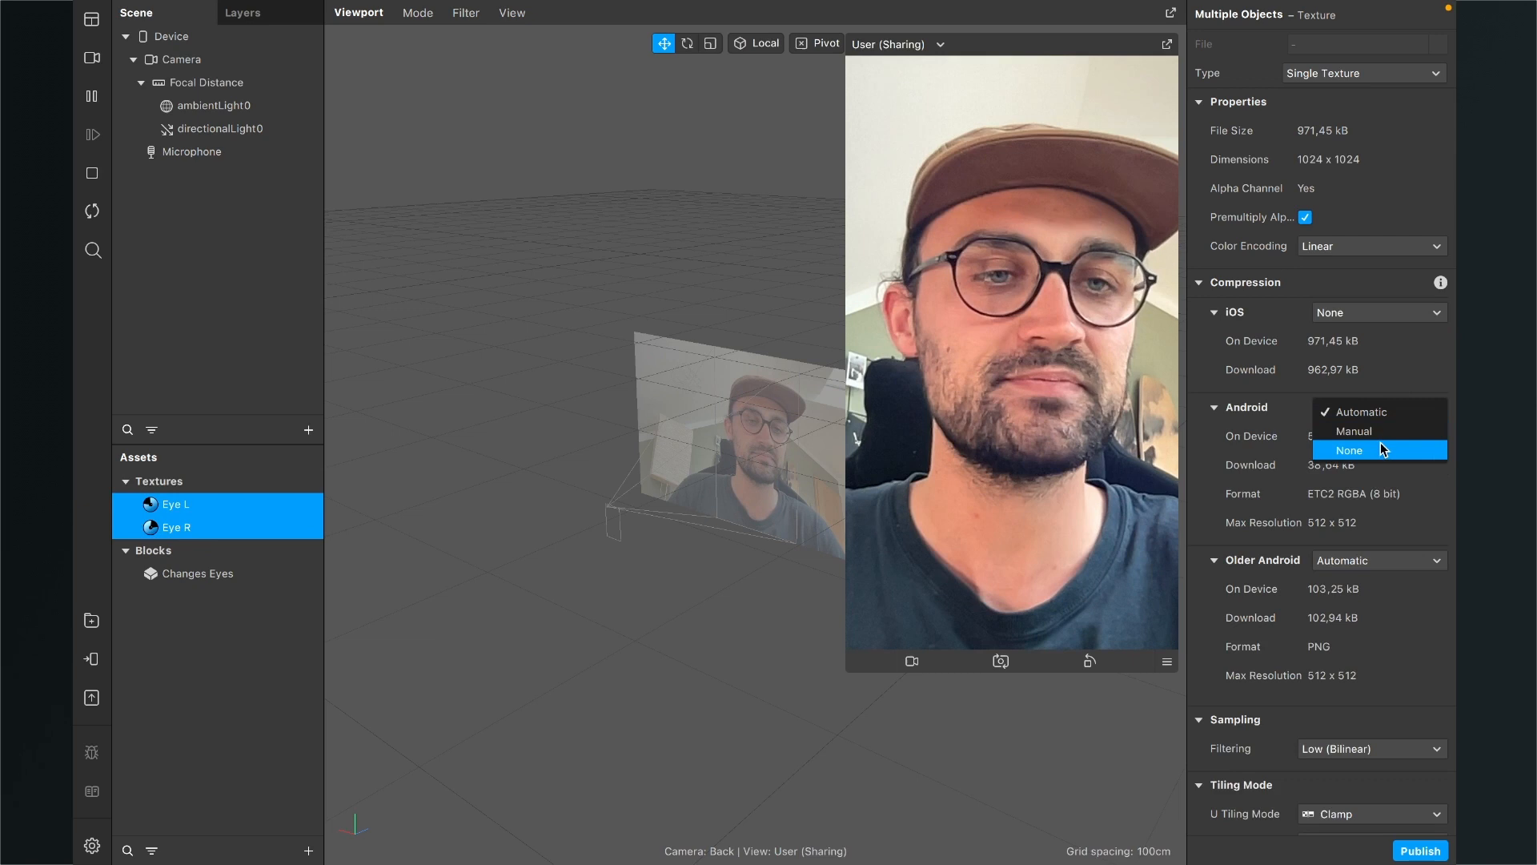
{"action": "left_click", "coordinate": [1348, 450]}
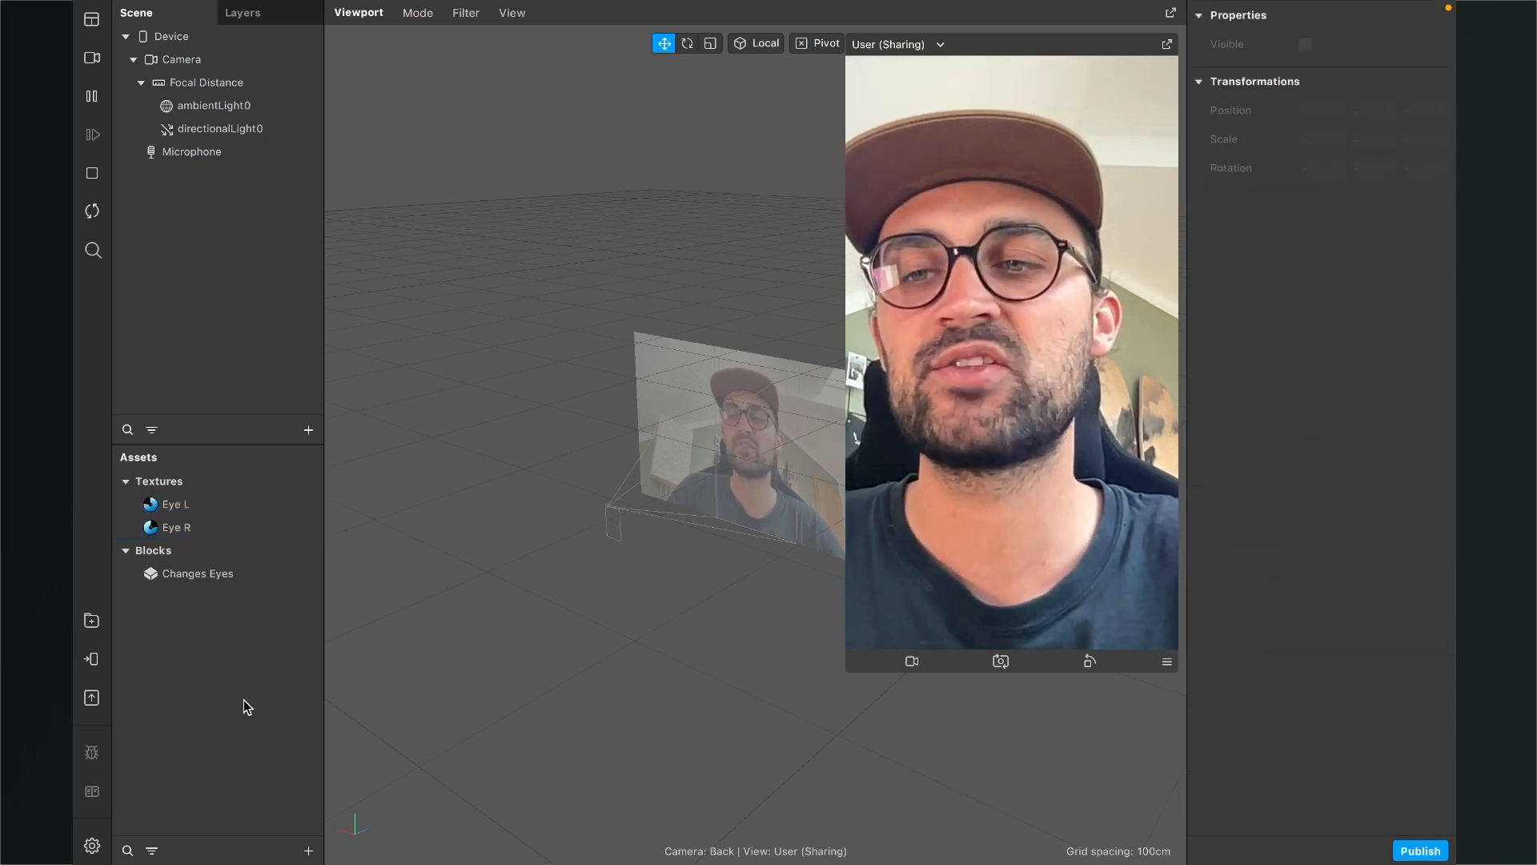
Select the Changes Eyes block asset and drag it into the scene
{"action": "left_click", "coordinate": [196, 574]}
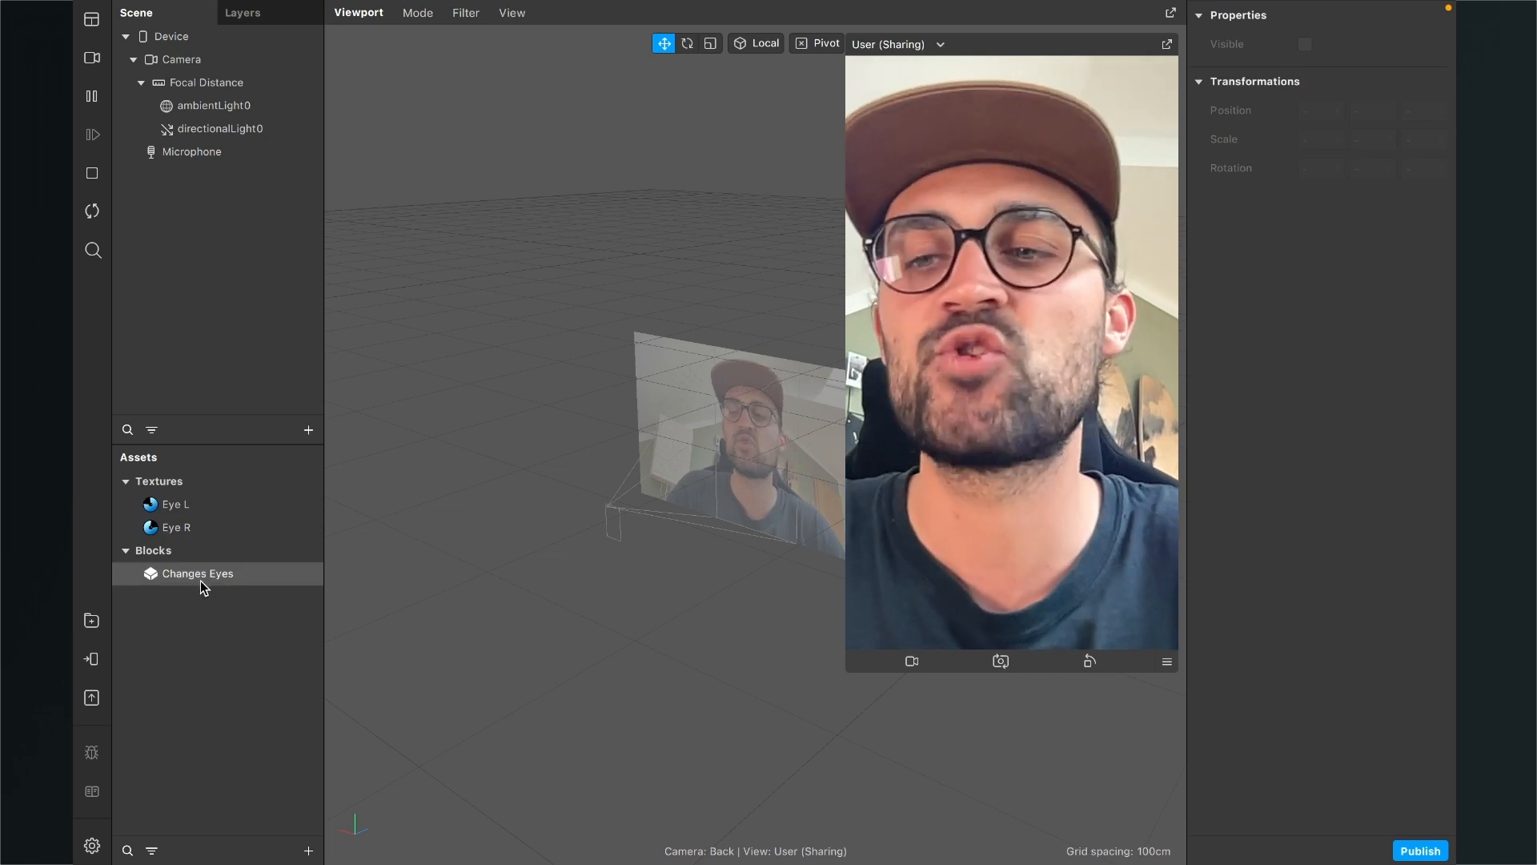
{"action": "left_click", "coordinate": [195, 572]}
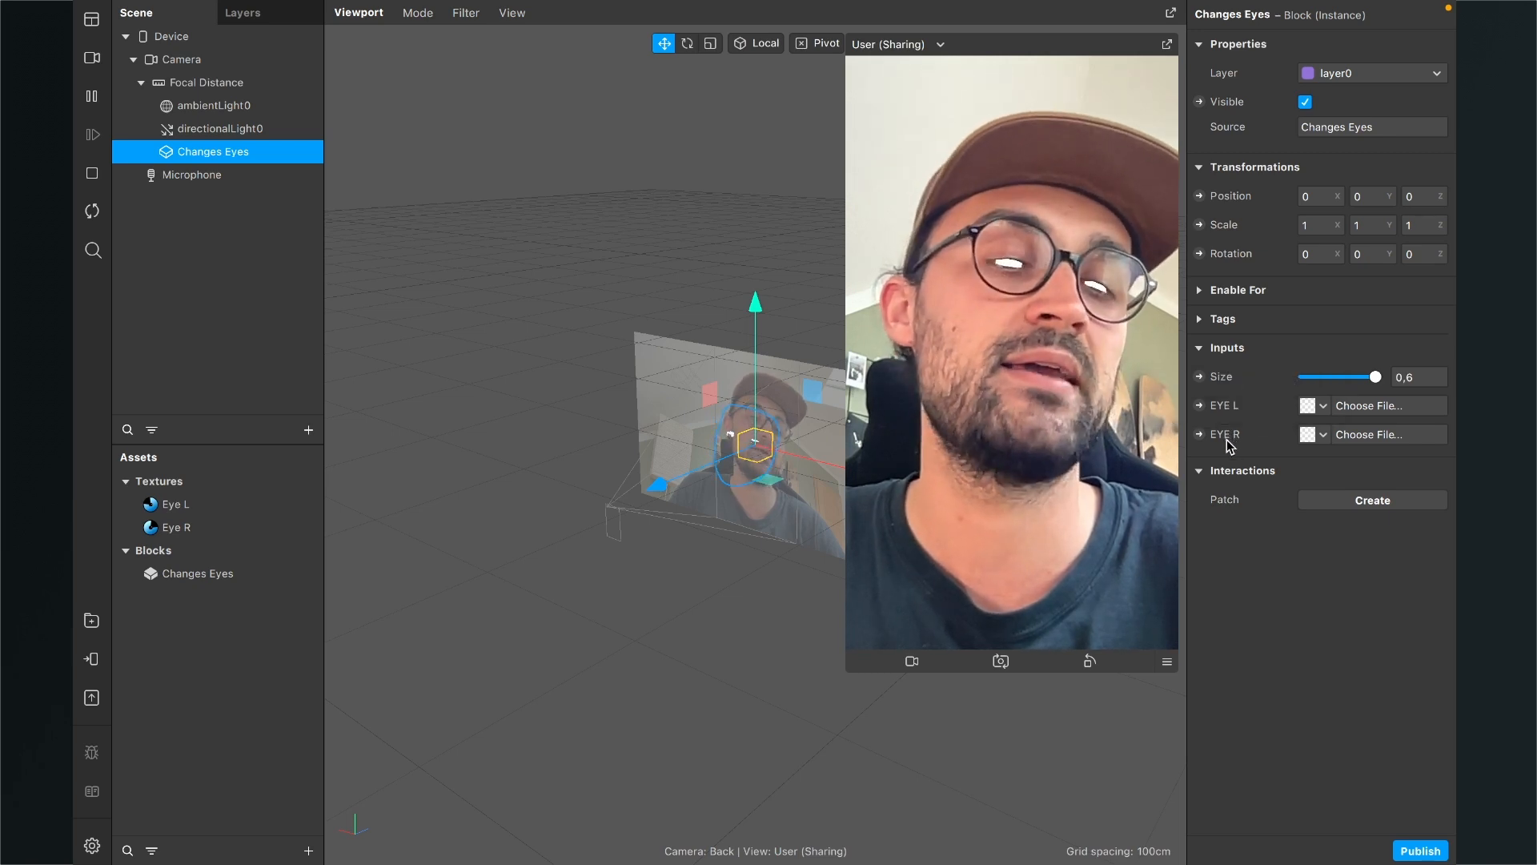
{"action": "mouse_move", "coordinate": [1309, 406]}
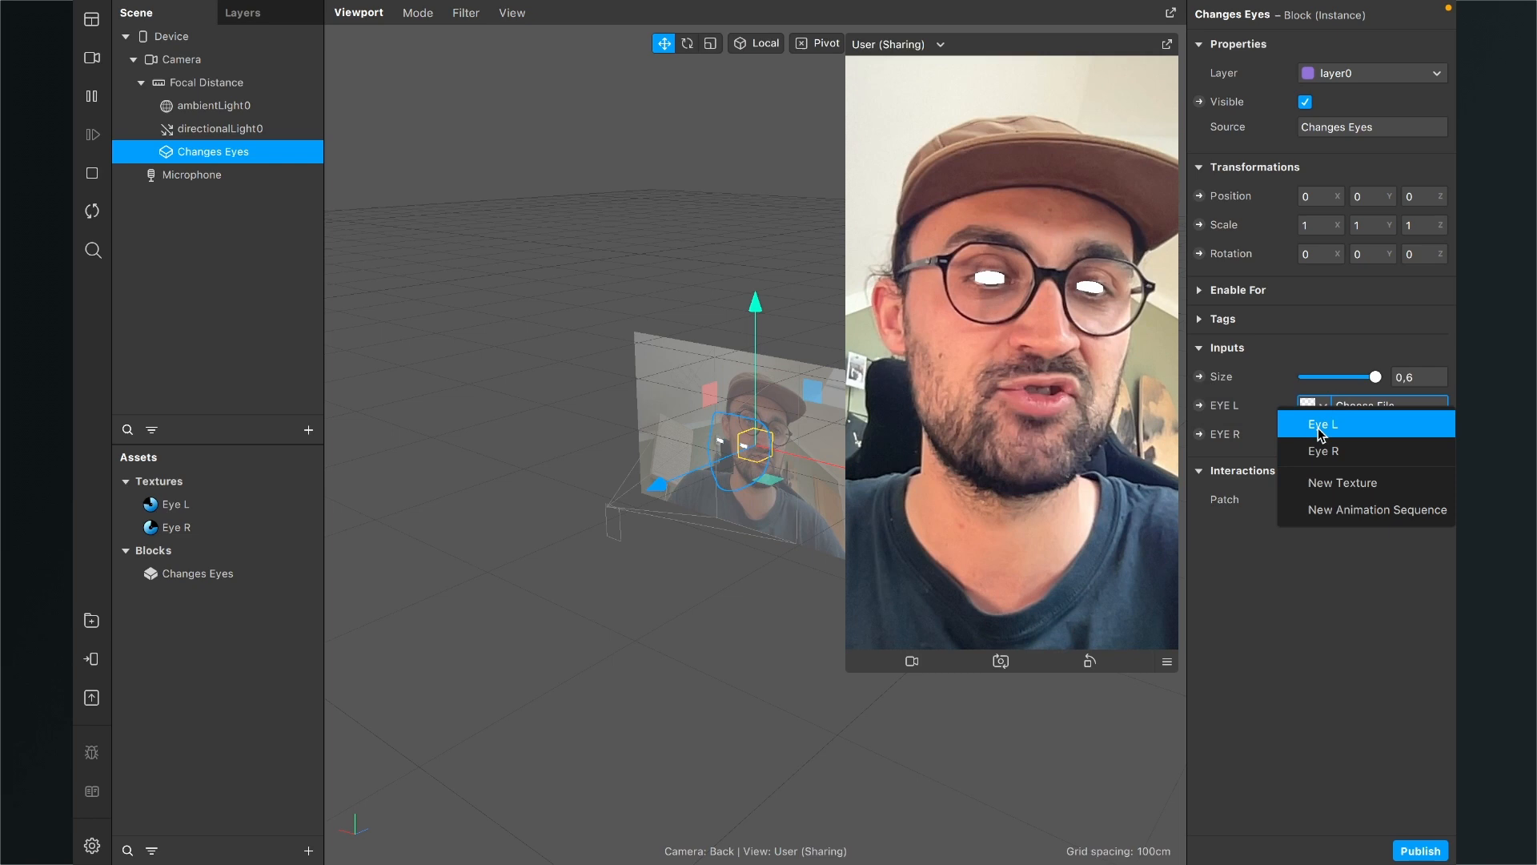
Assign the Eye L and Eye R textures to the block's eye inputs
{"action": "left_click", "coordinate": [1324, 424]}
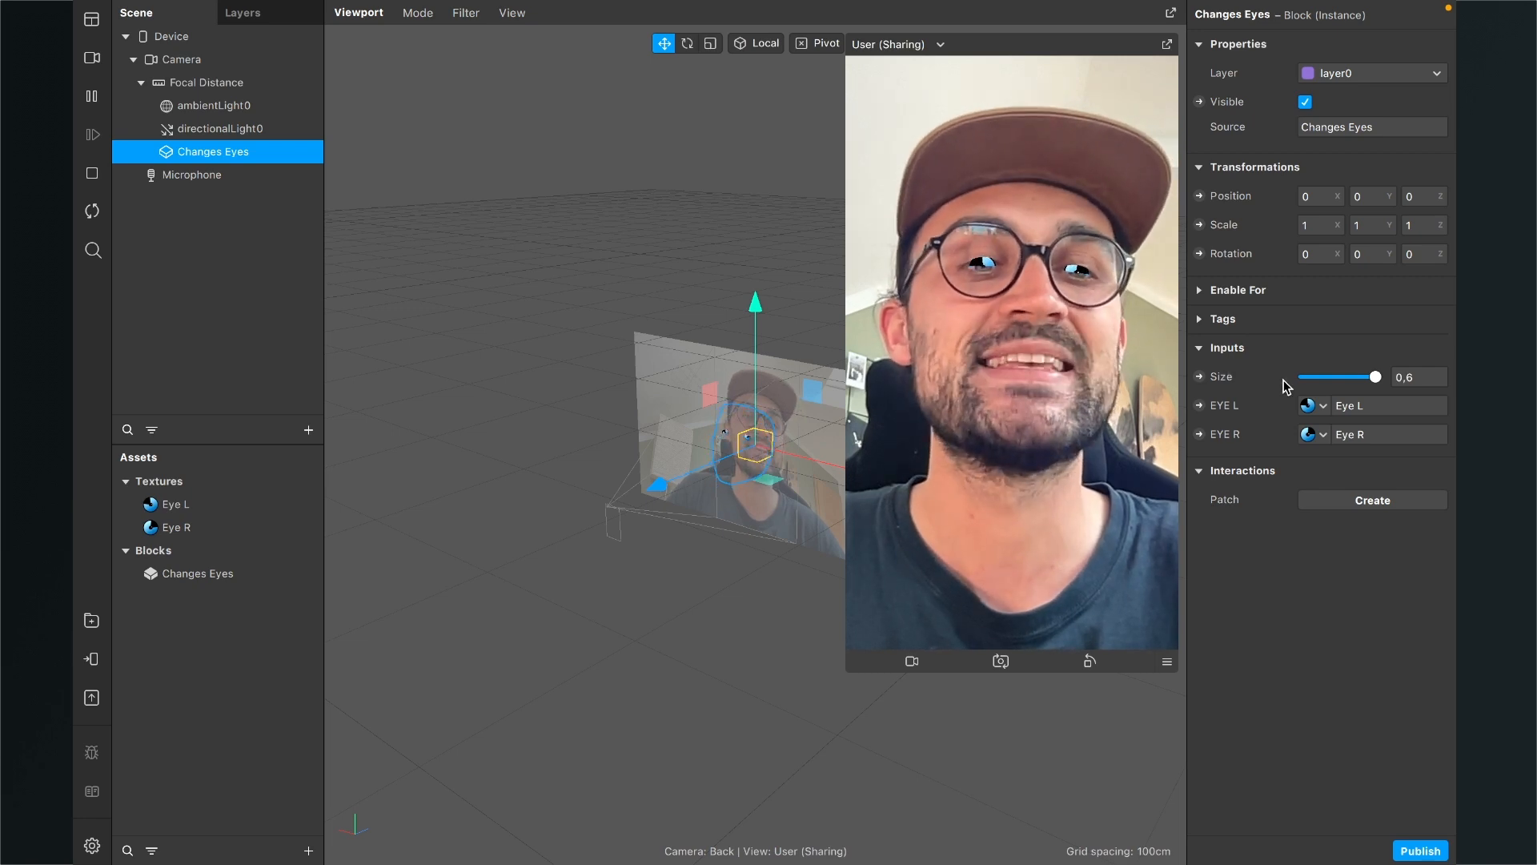
Adjust the Changes Eyes Size slider down to about 0.4
{"action": "left_click_drag", "start_coordinate": [1376, 377], "coordinate": [1361, 376]}
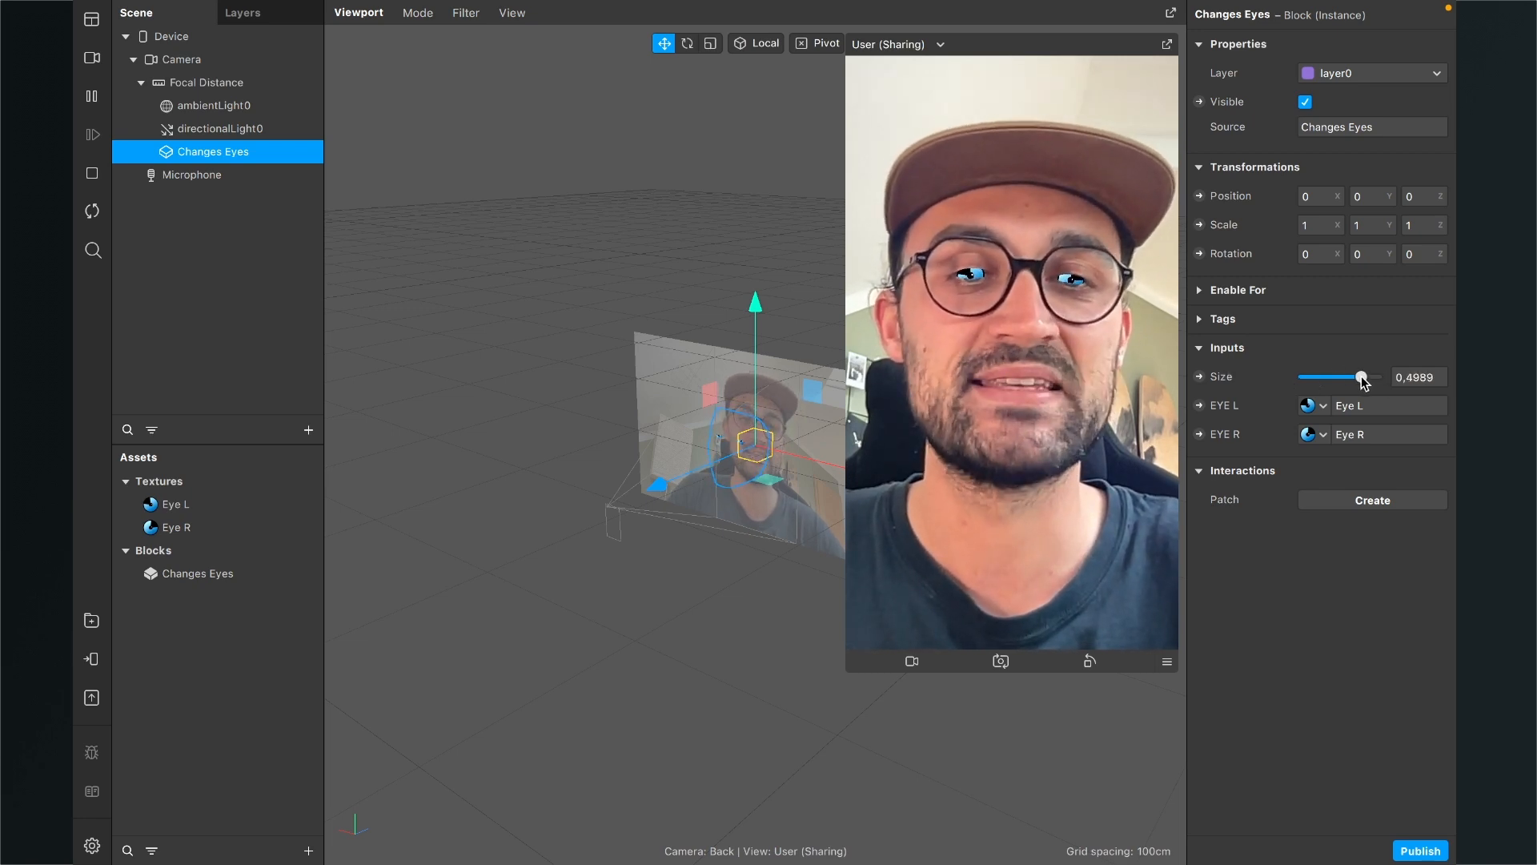
{"action": "left_click_drag", "start_coordinate": [1361, 377], "coordinate": [1332, 376]}
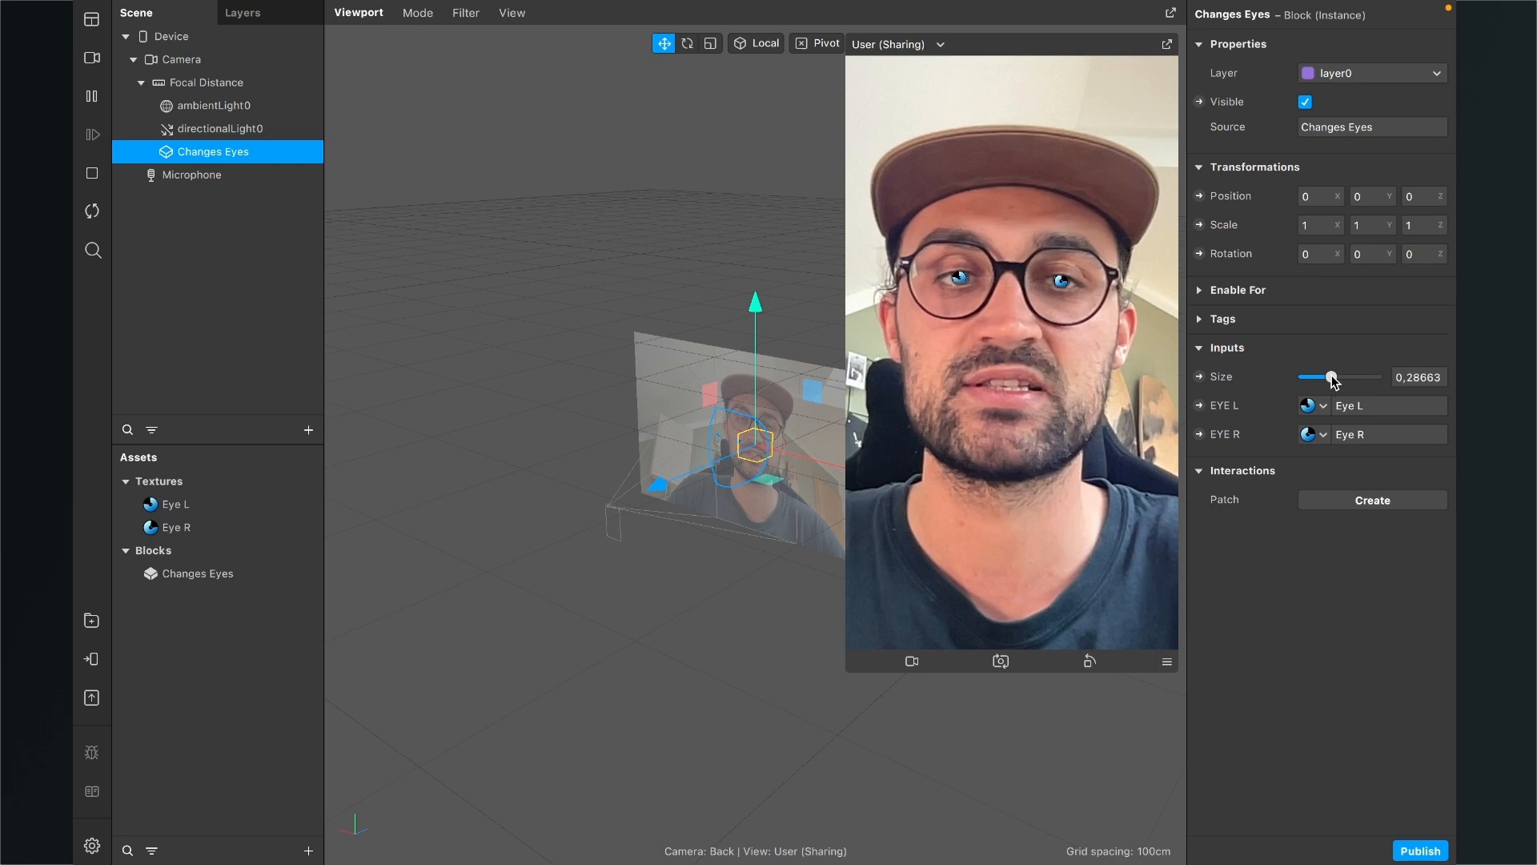
{"action": "left_click_drag", "start_coordinate": [1332, 376], "coordinate": [1344, 376]}
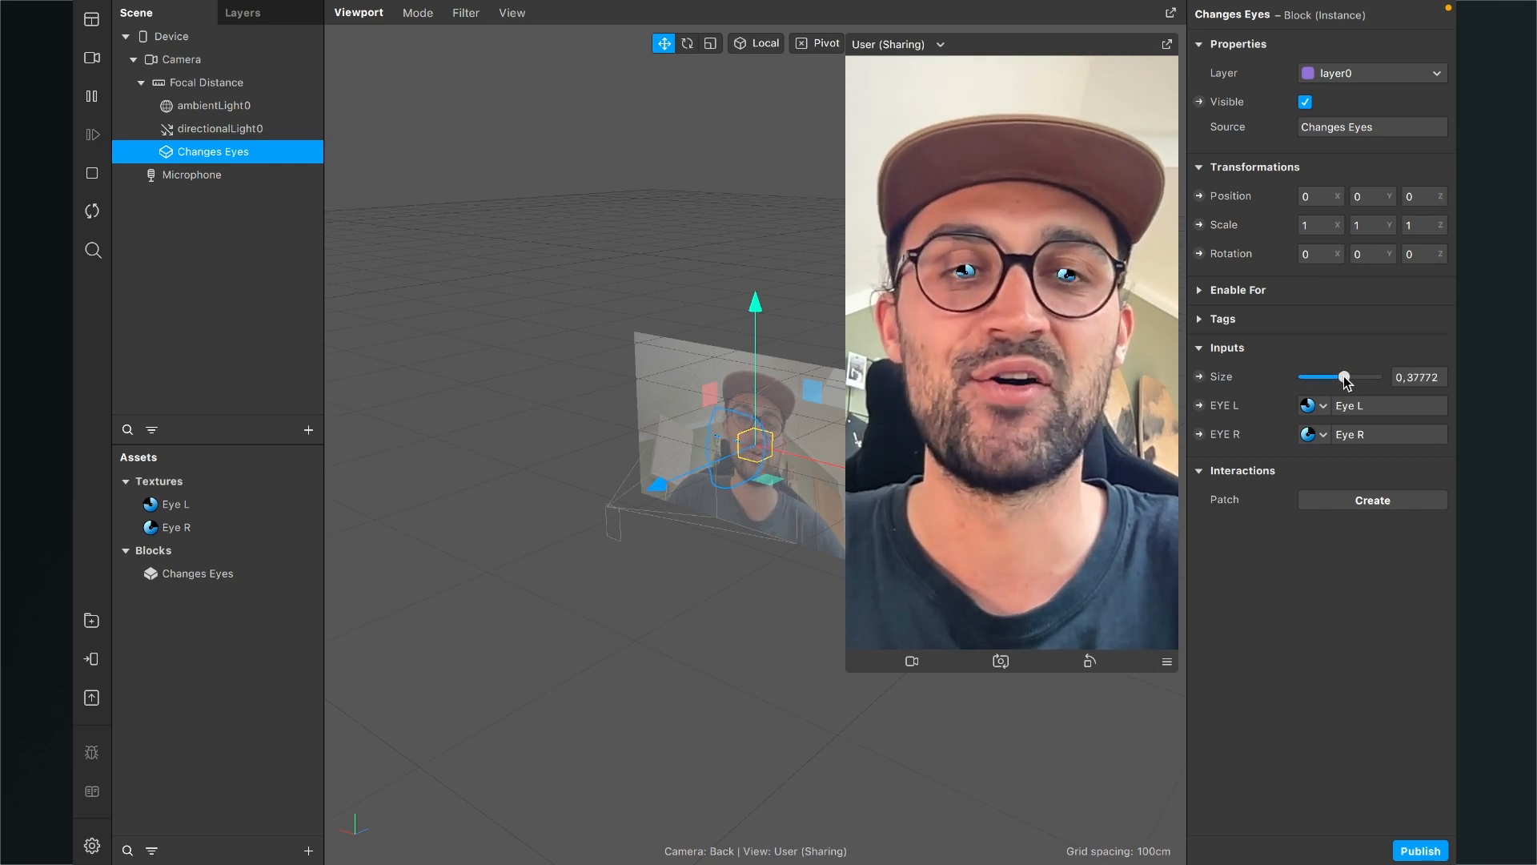
{"action": "left_click_drag", "start_coordinate": [1341, 376], "coordinate": [1346, 377]}
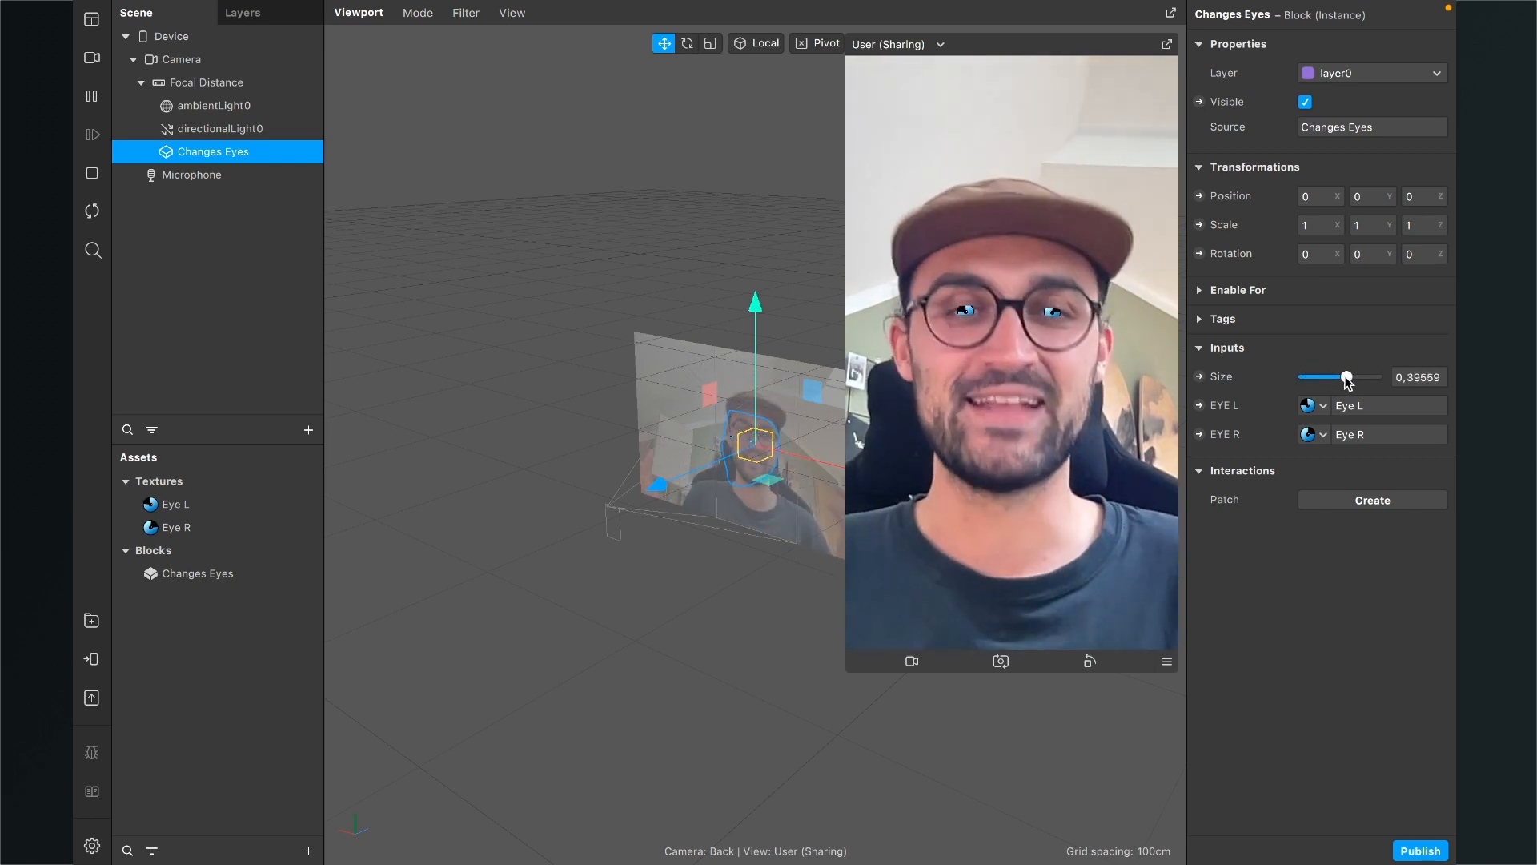